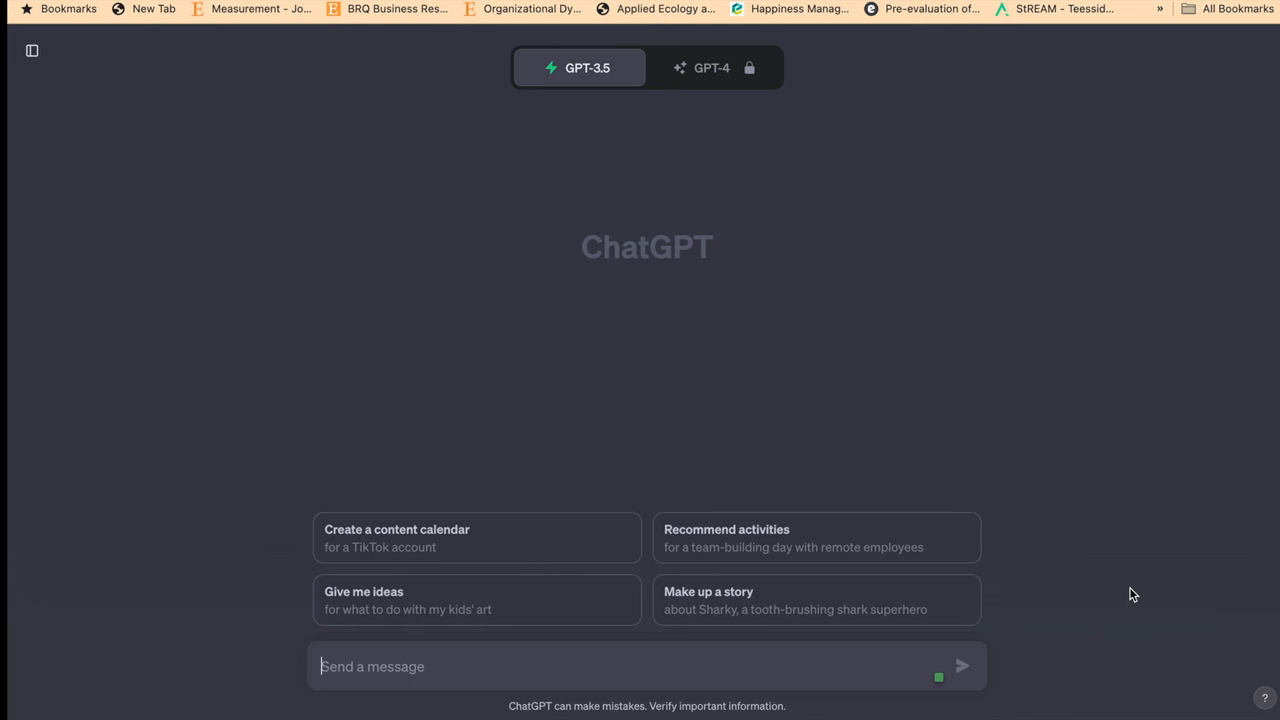
mouse_move(567, 275)
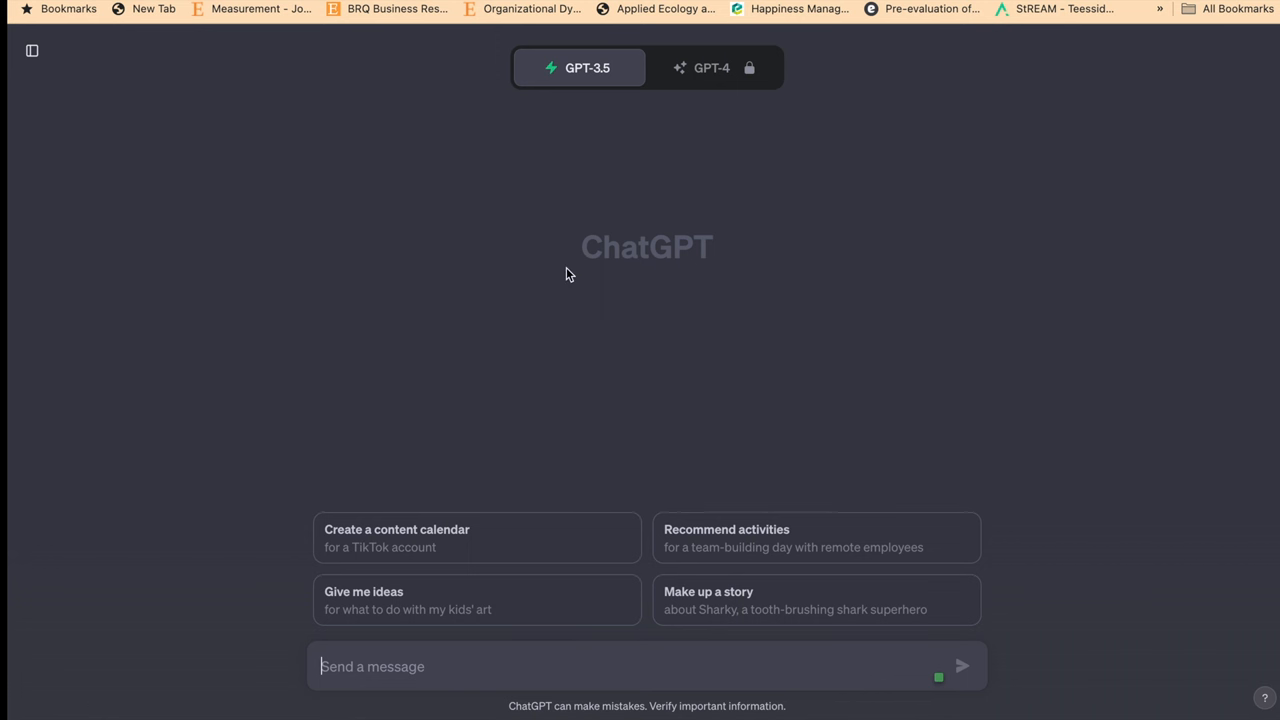
mouse_move(324, 189)
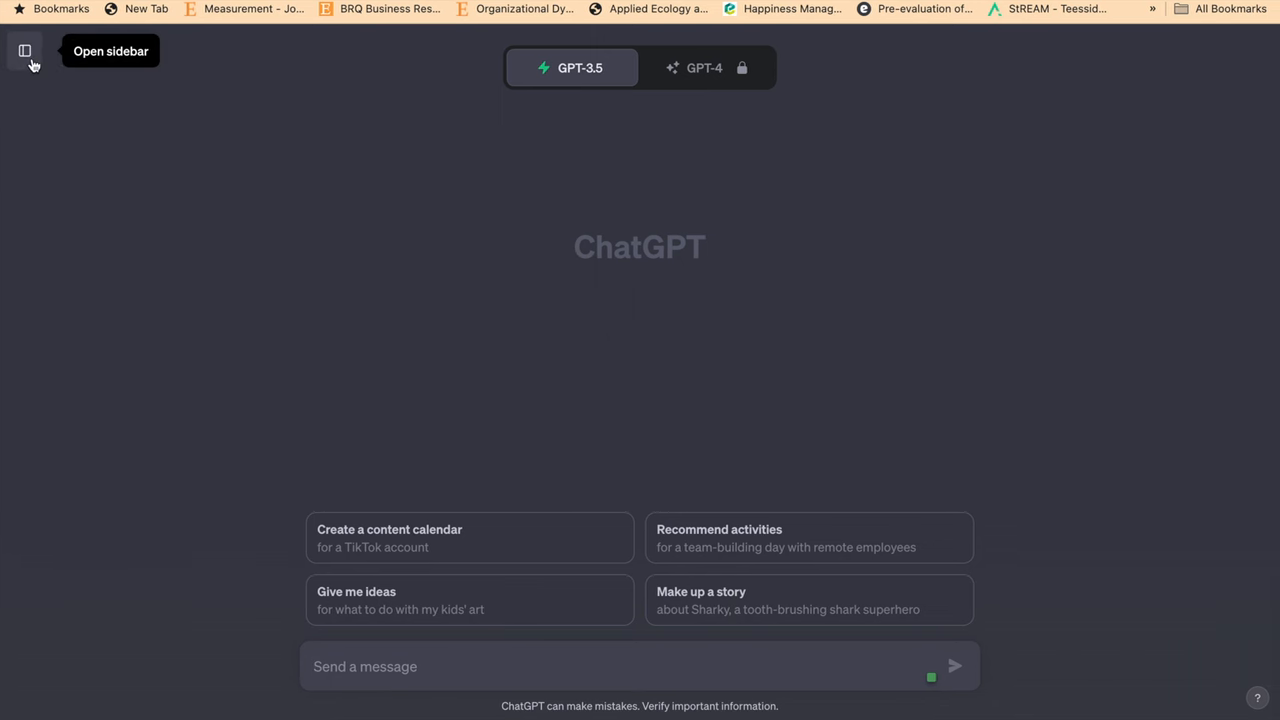
Show the past-chats sidebar and open the account options menu
left_click(25, 51)
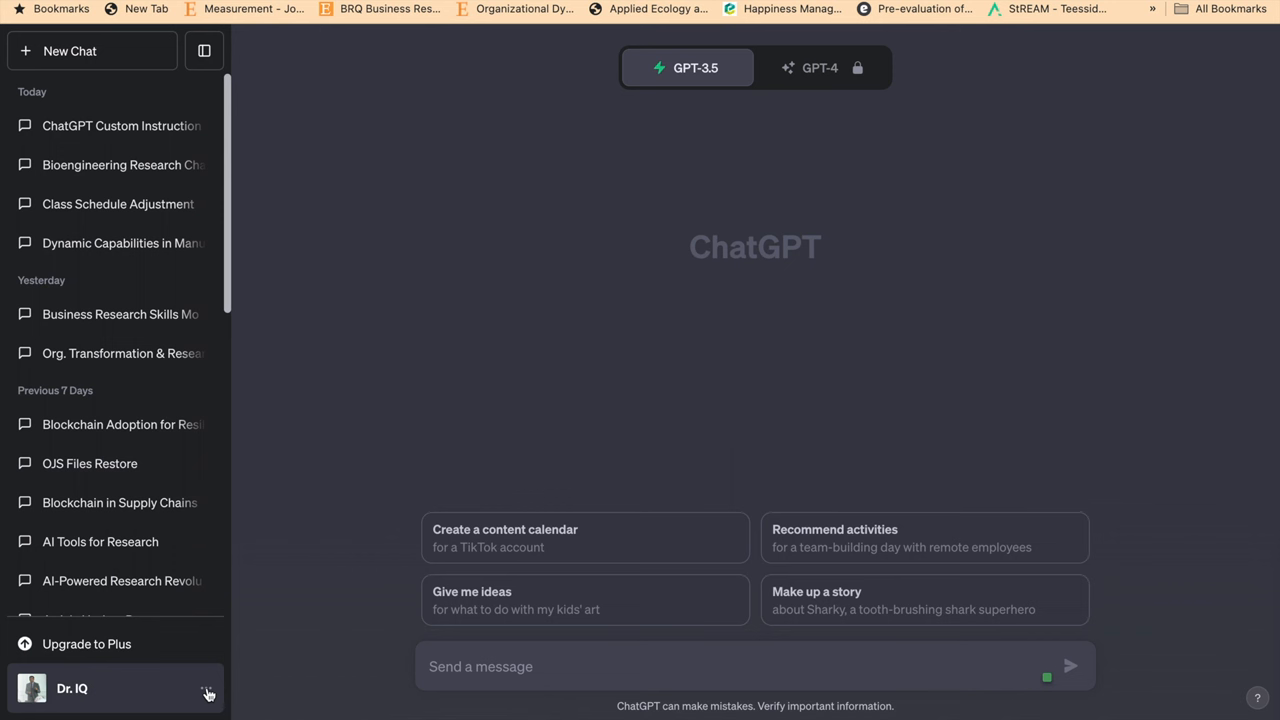
left_click(71, 688)
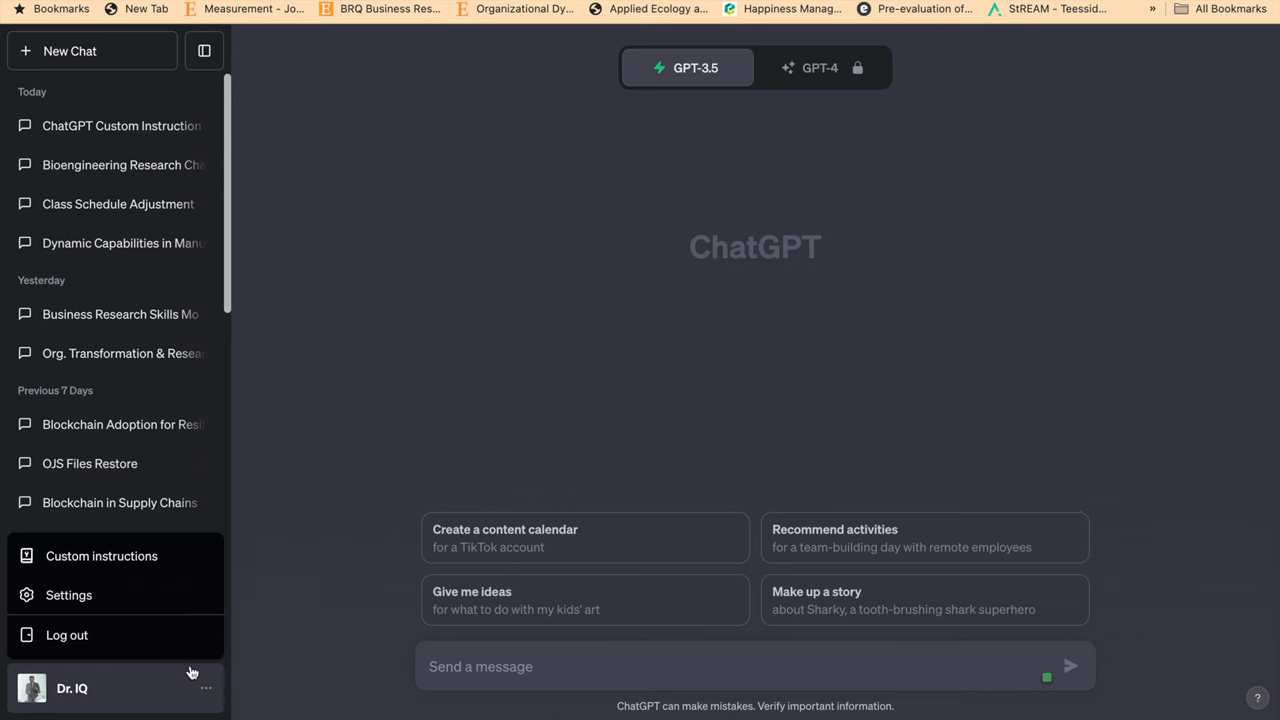
mouse_move(175, 556)
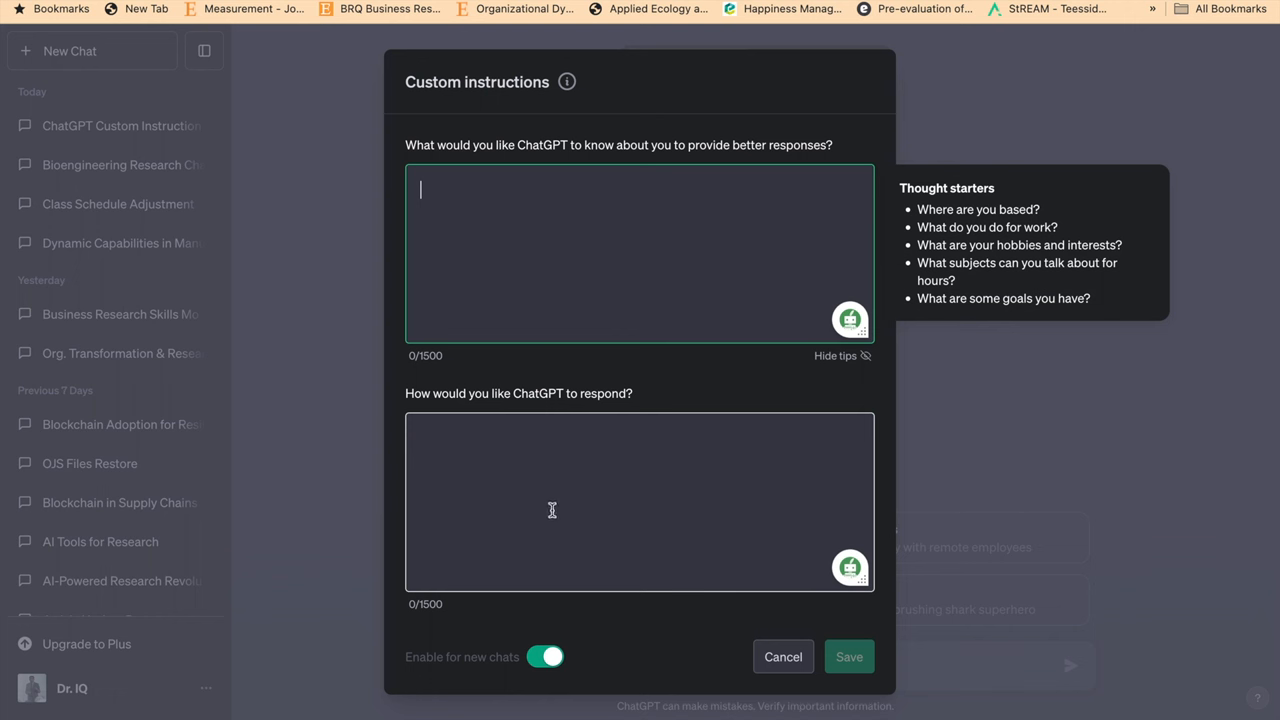
Focus the 'How would you like ChatGPT to respond?' box to see its tips
left_click(551, 510)
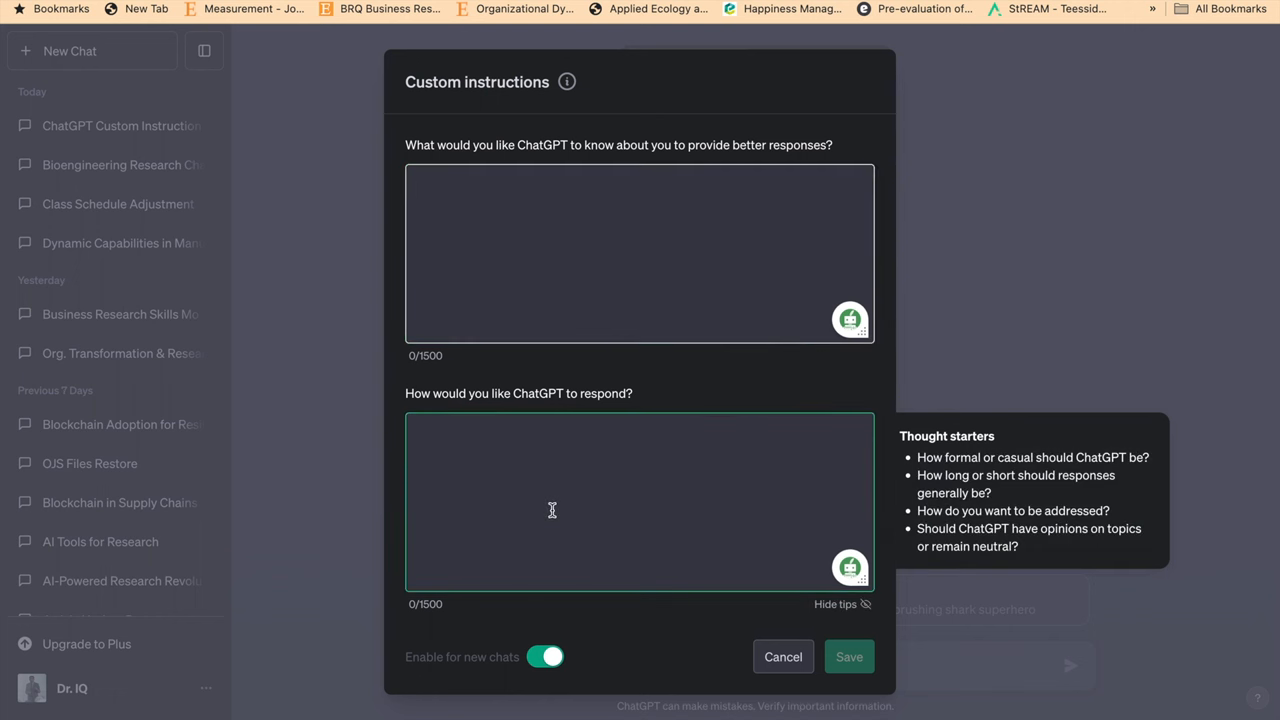
left_click(640, 252)
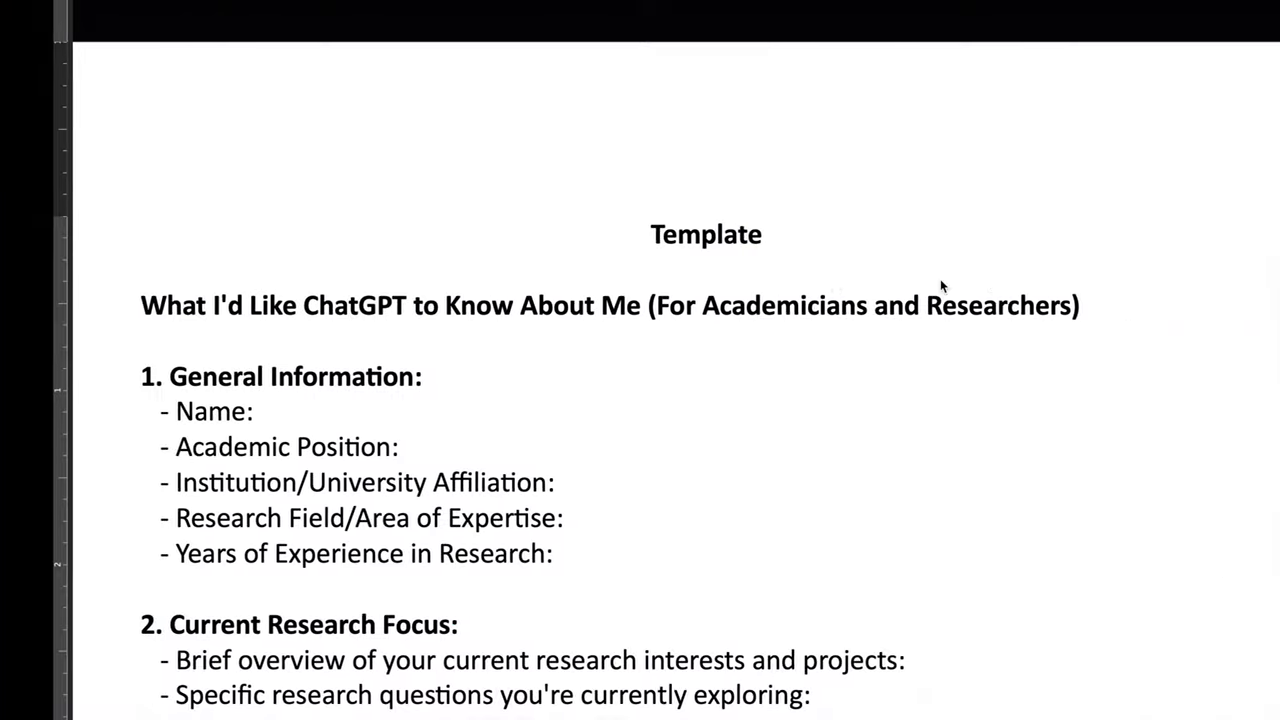
scroll("down", 3)
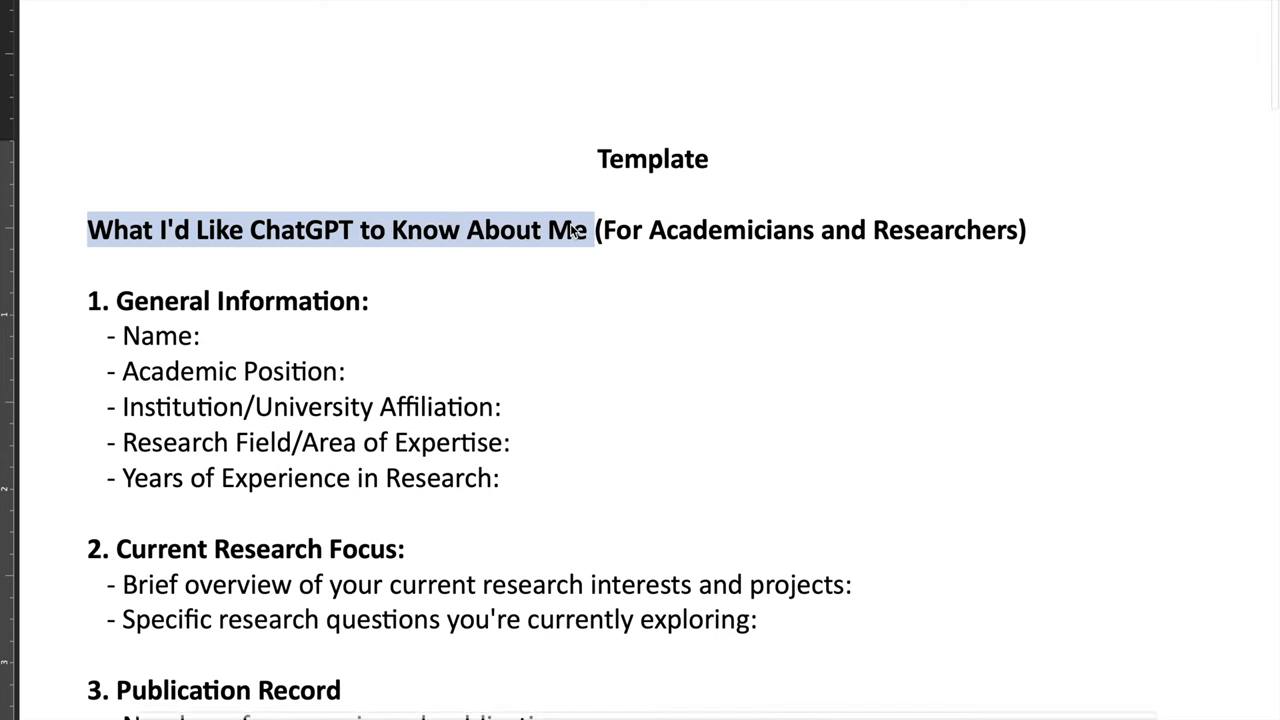
scroll("up", 3)
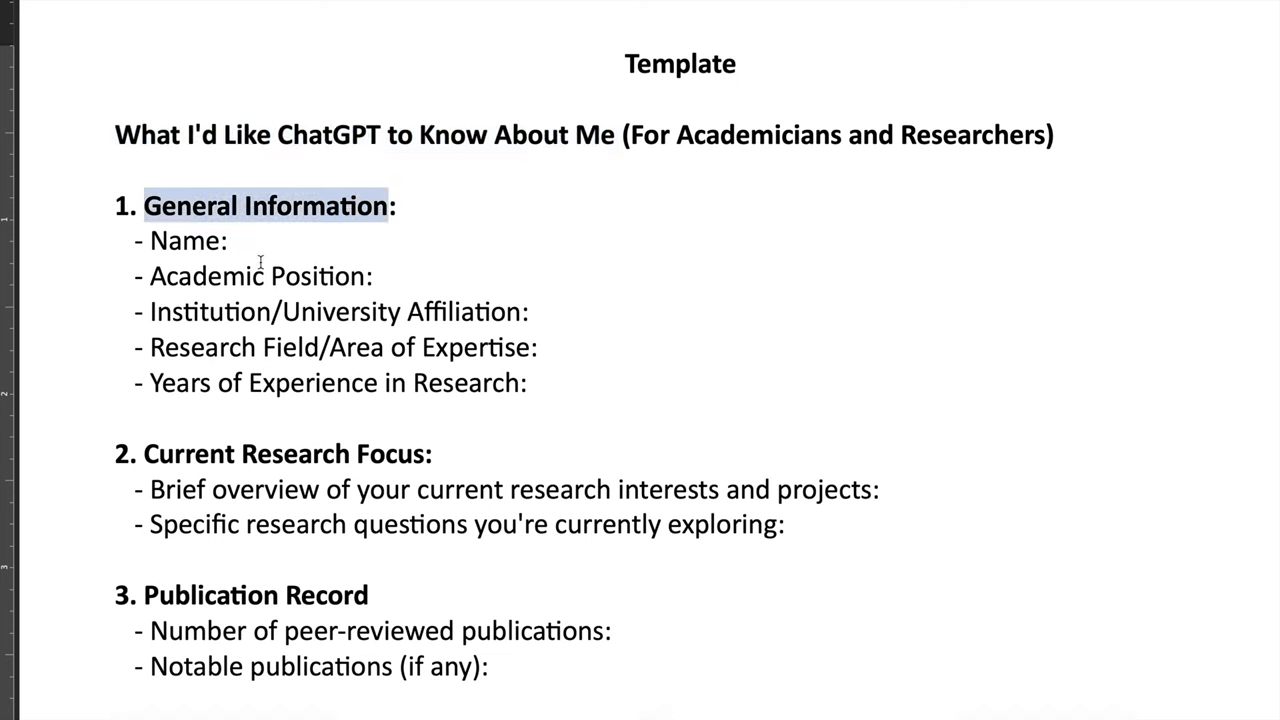
double_click(185, 240)
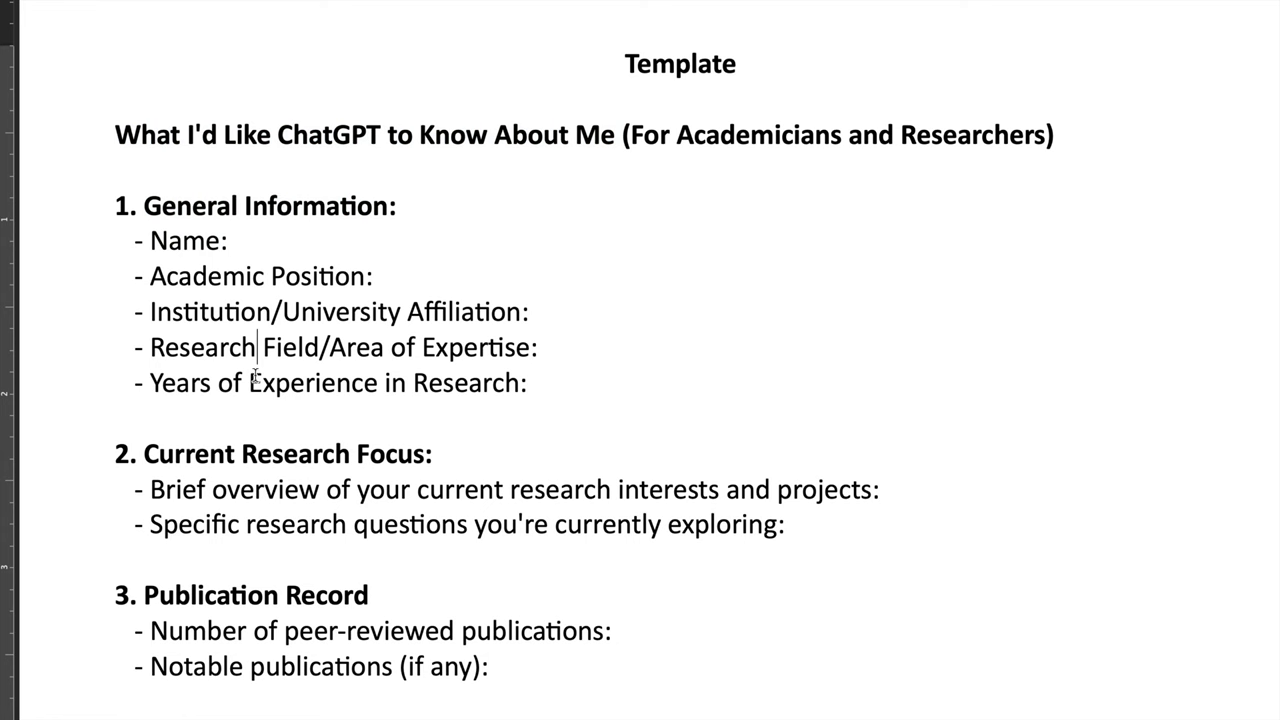
scroll("down", 3)
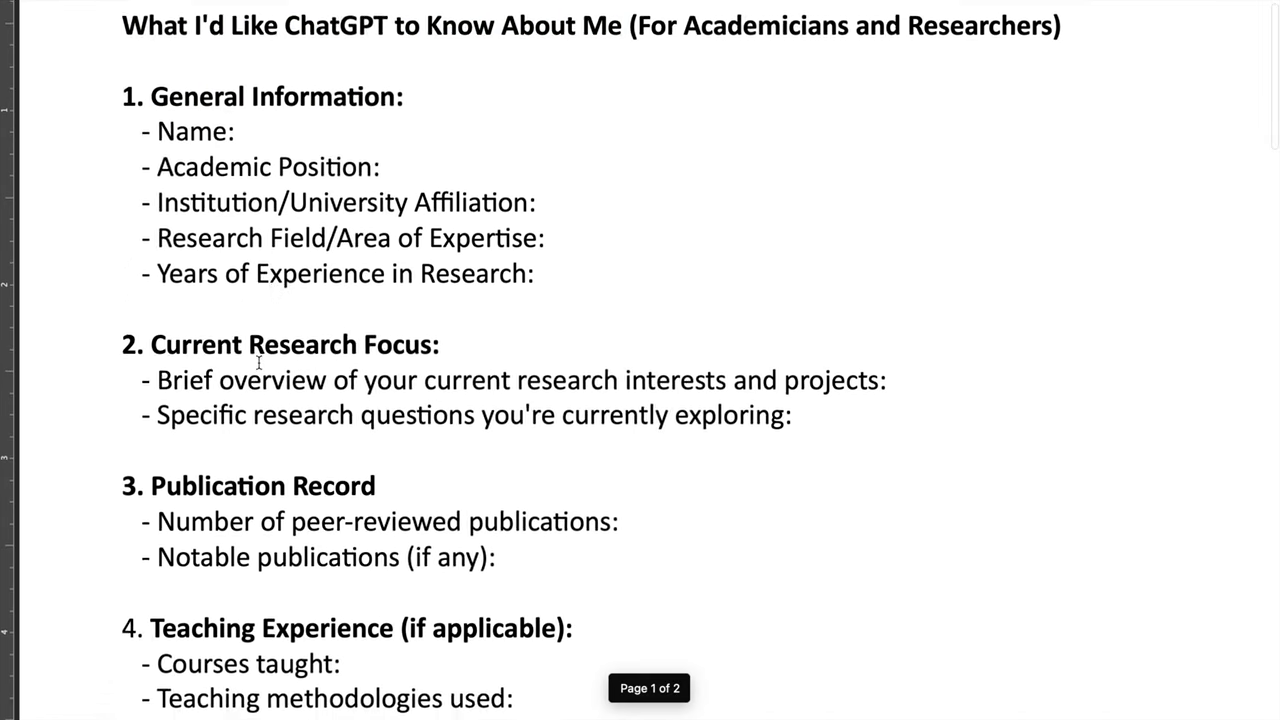
scroll("down", 3)
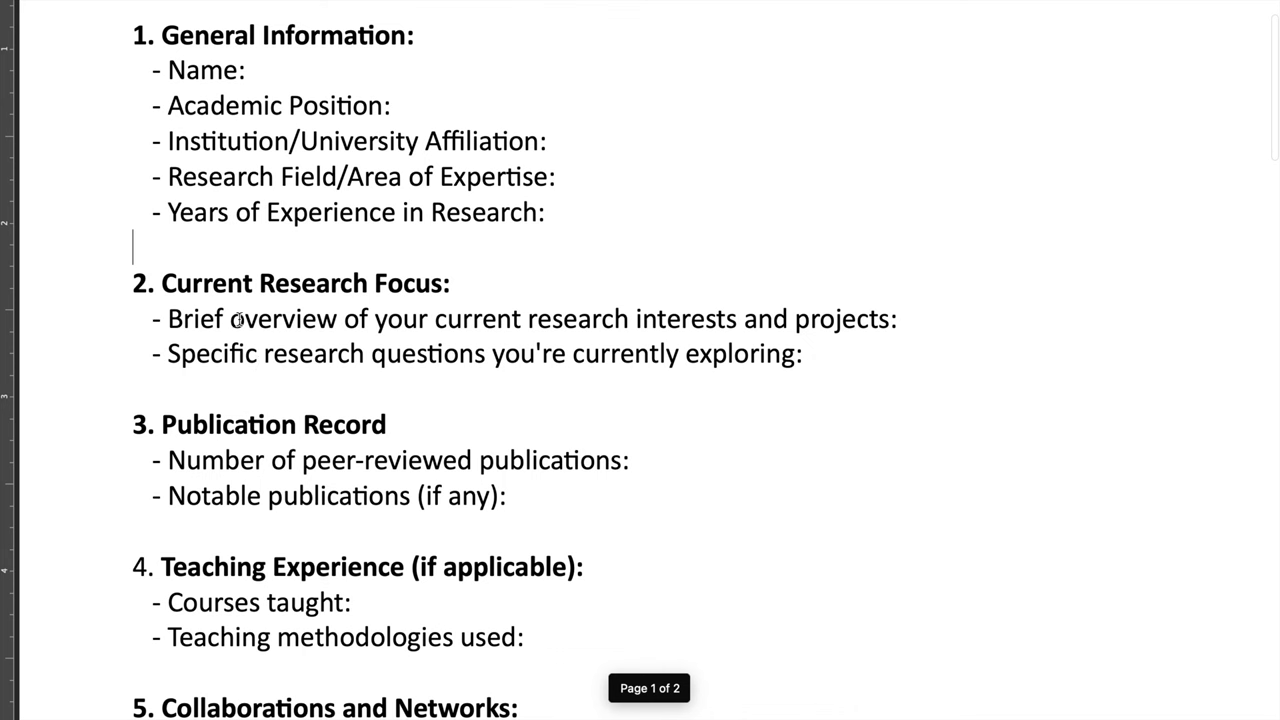
scroll("down", 3)
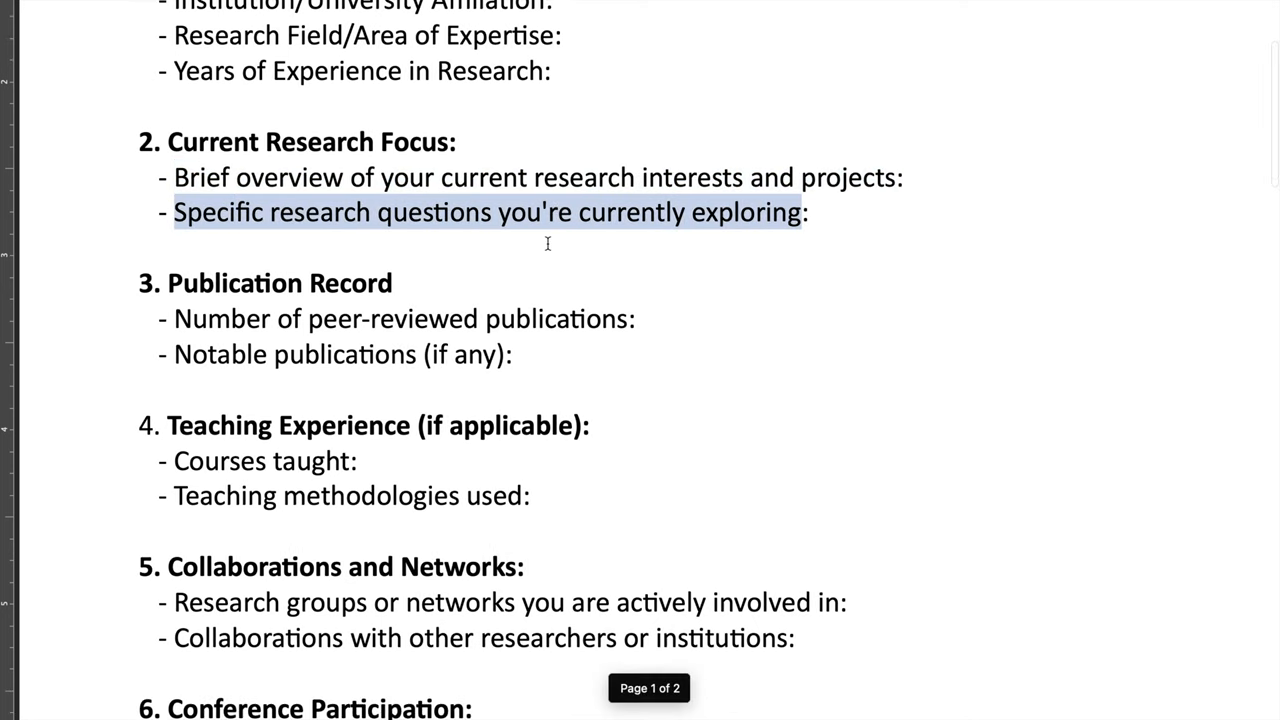
scroll("down", 3)
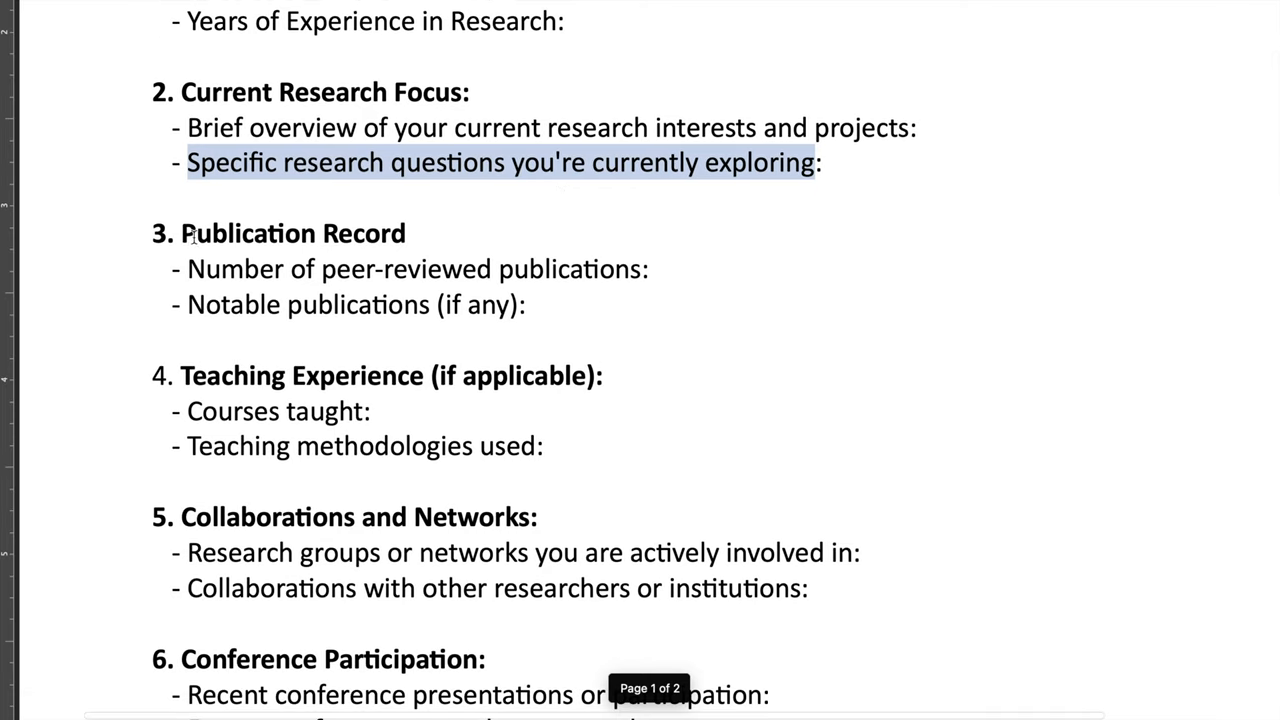
double_click(290, 233)
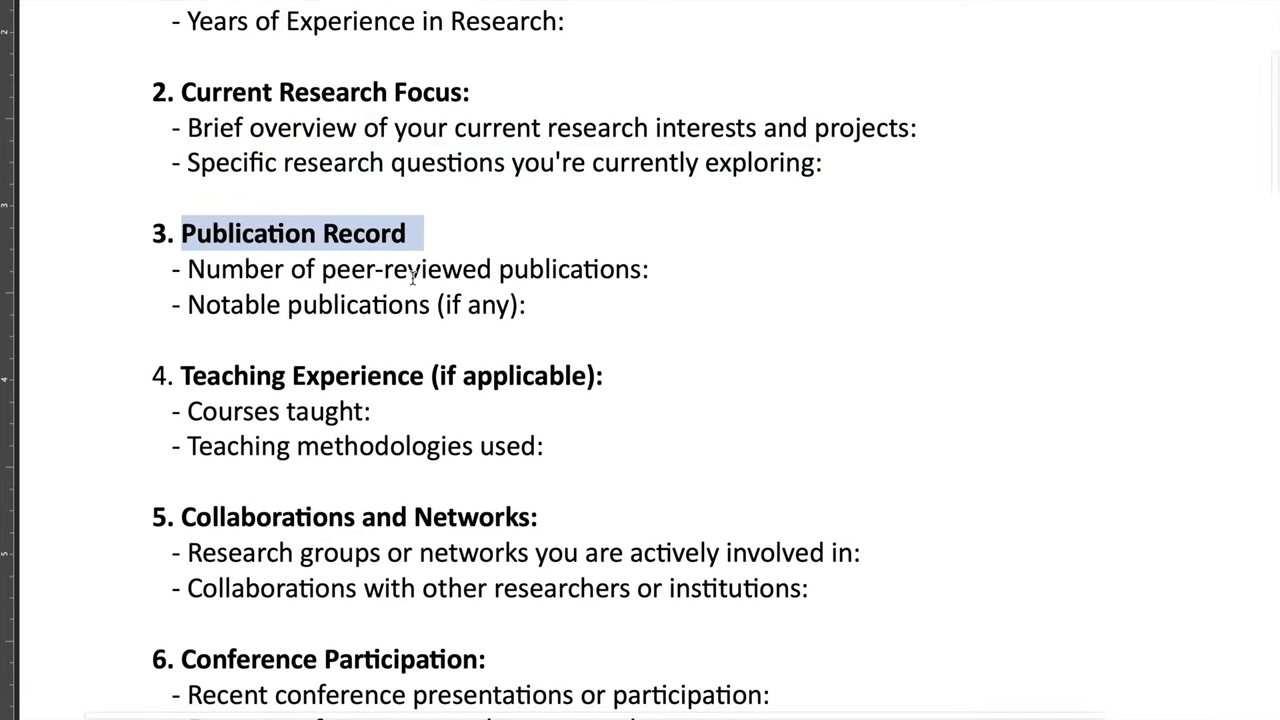
scroll("down", 3)
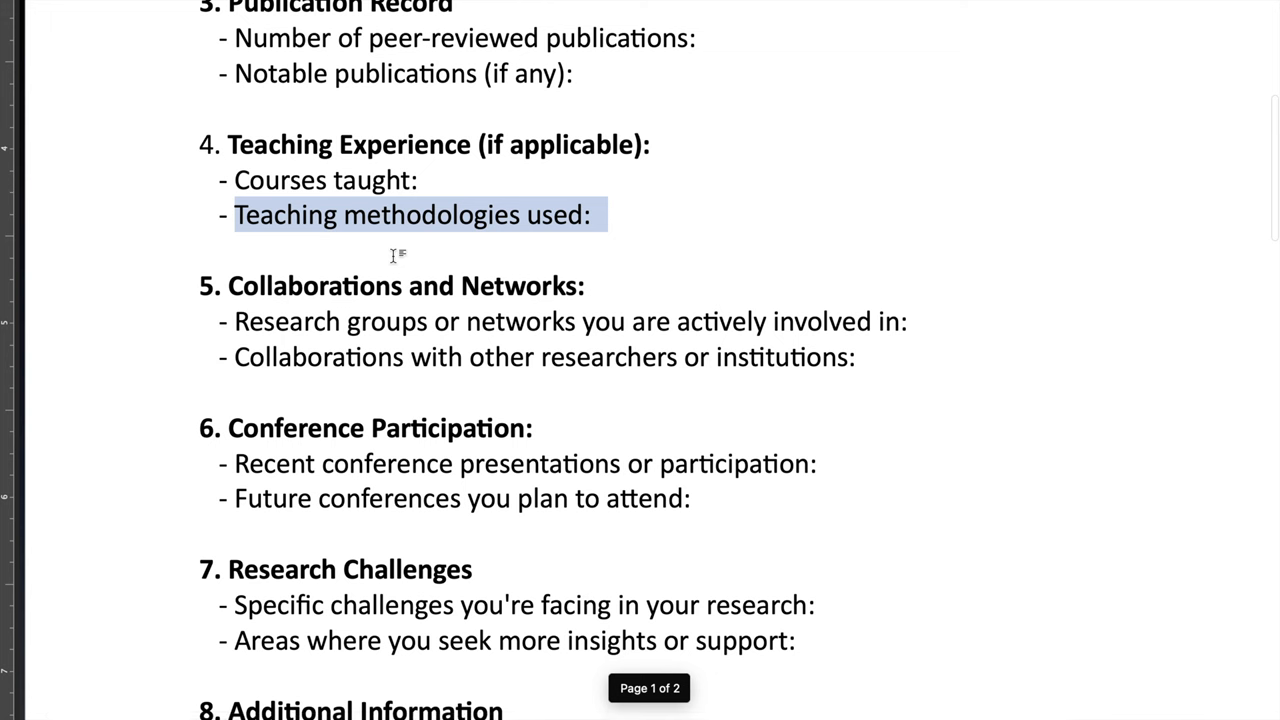
mouse_move(420, 248)
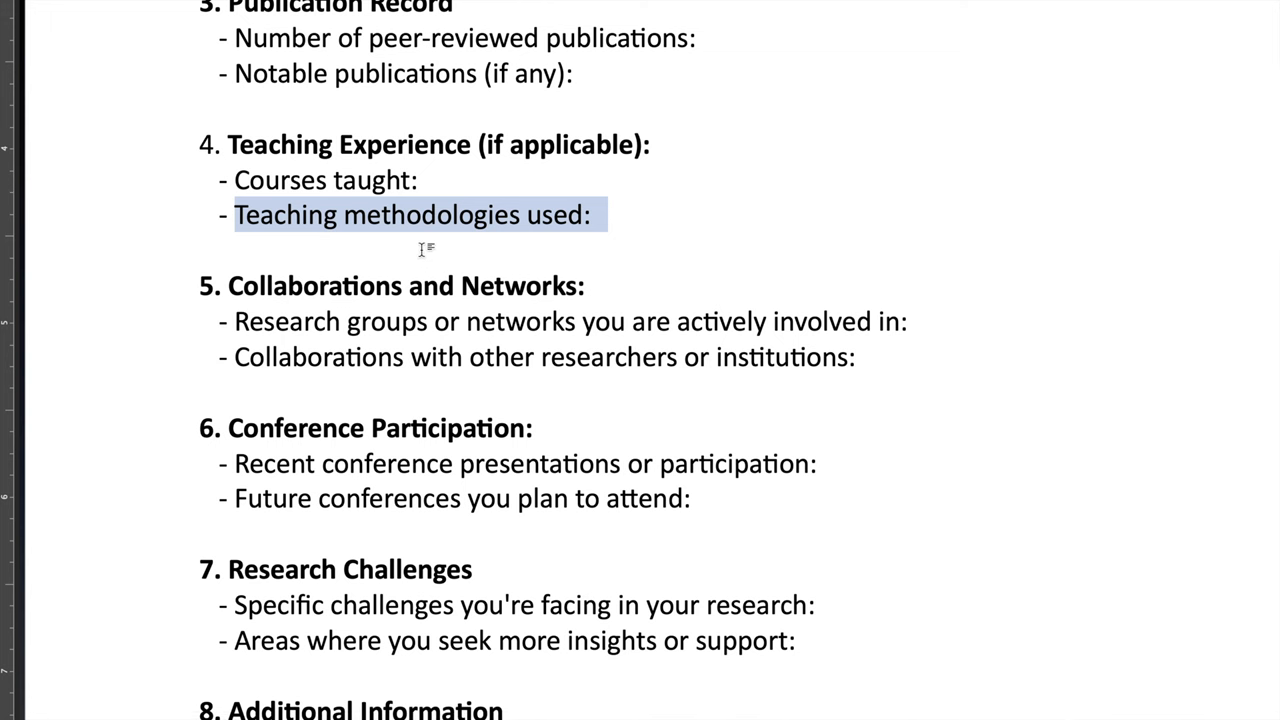
scroll("down", 3)
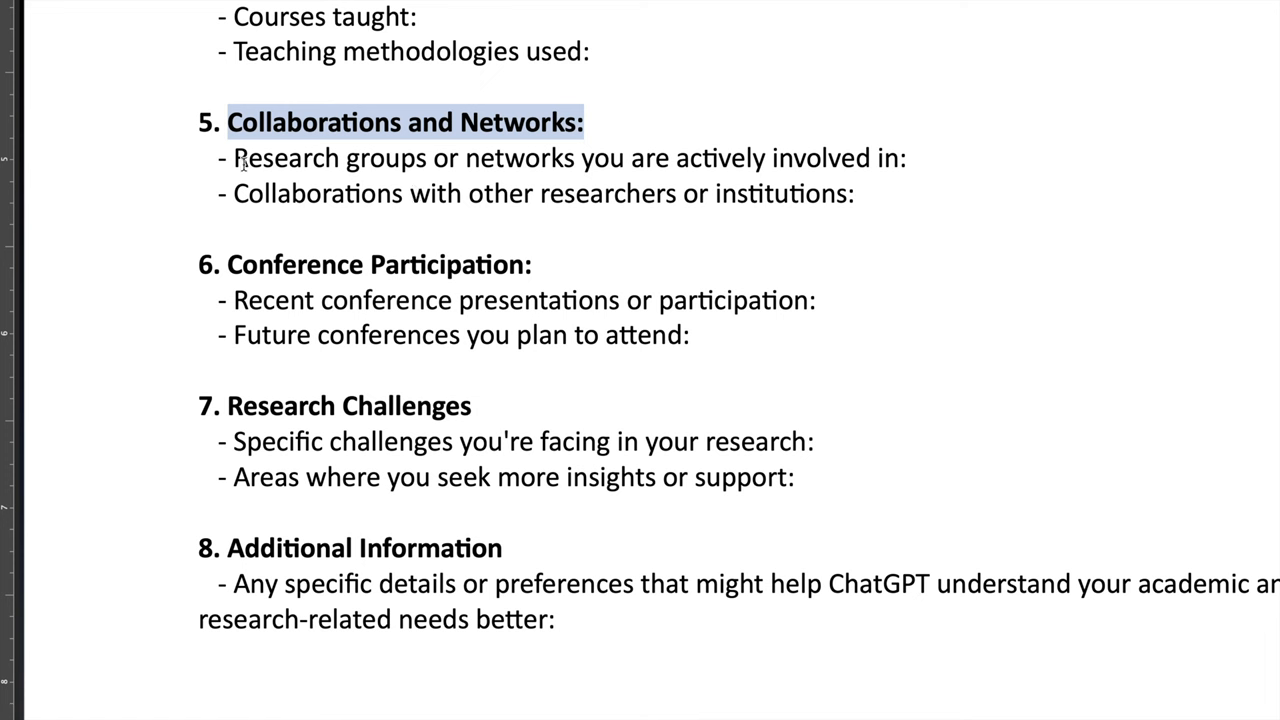
left_click_drag(233, 157, 862, 193)
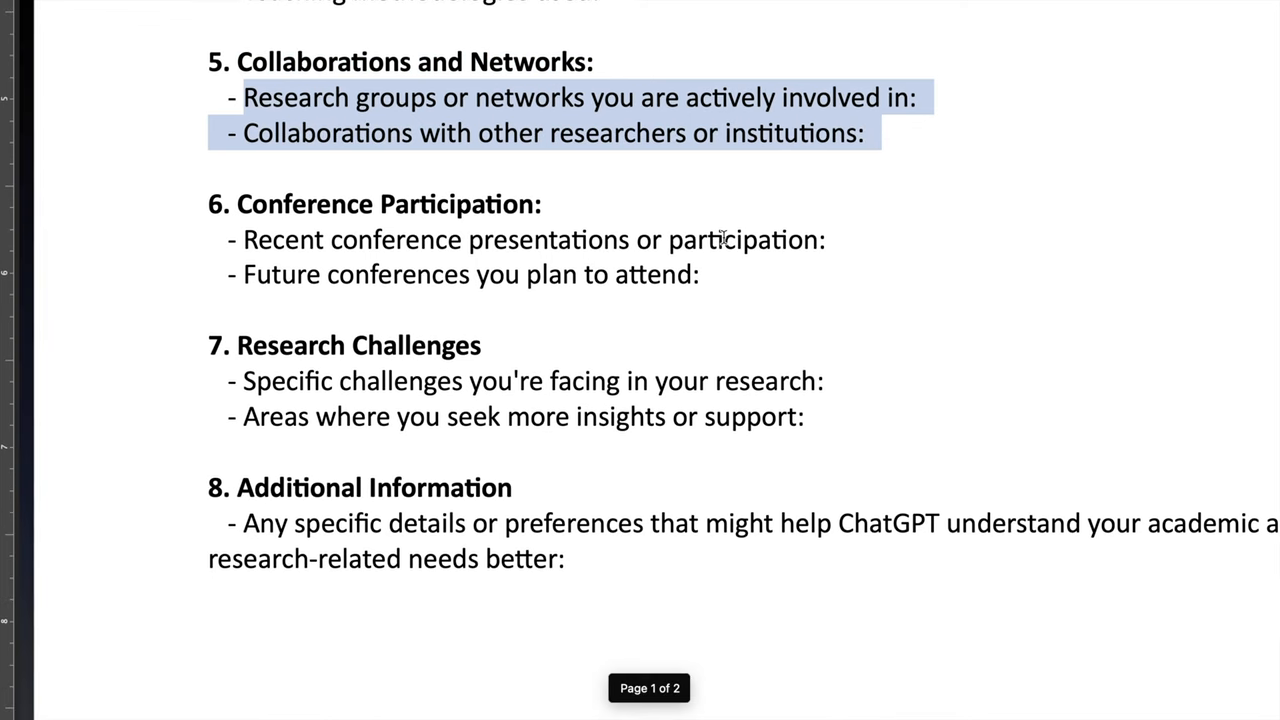
scroll("up", 3)
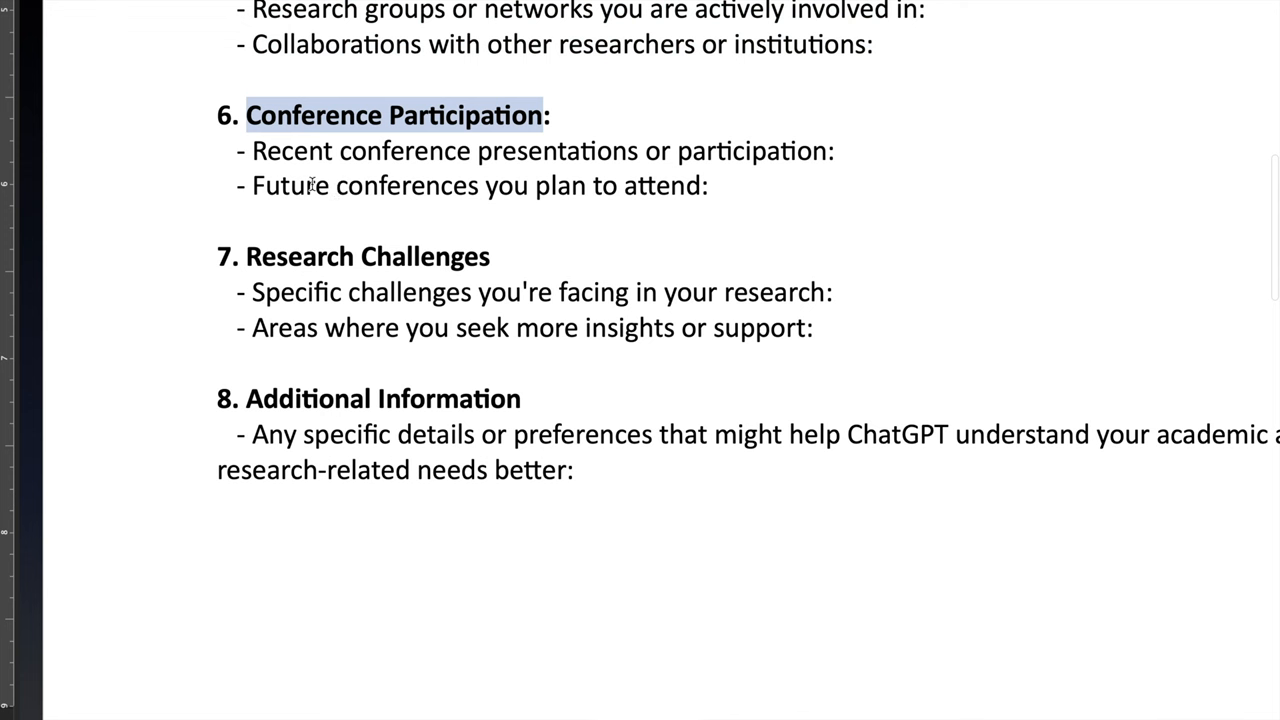
mouse_move(338, 284)
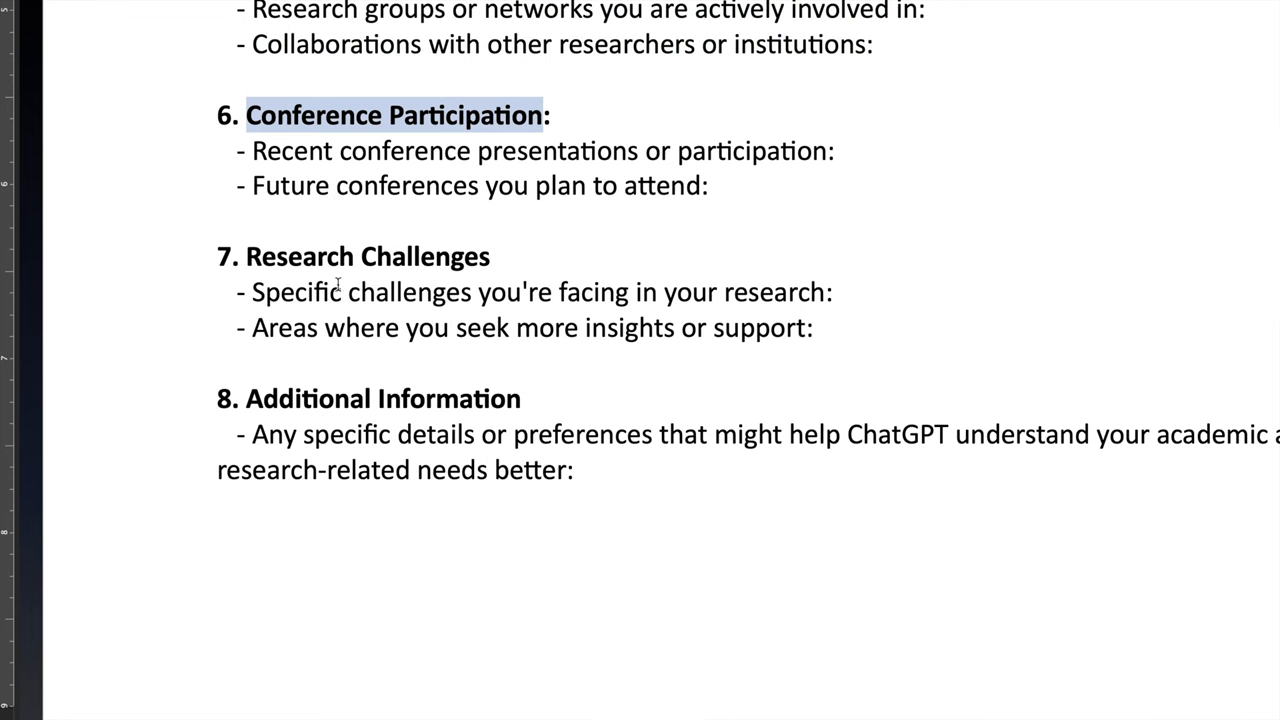
double_click(367, 256)
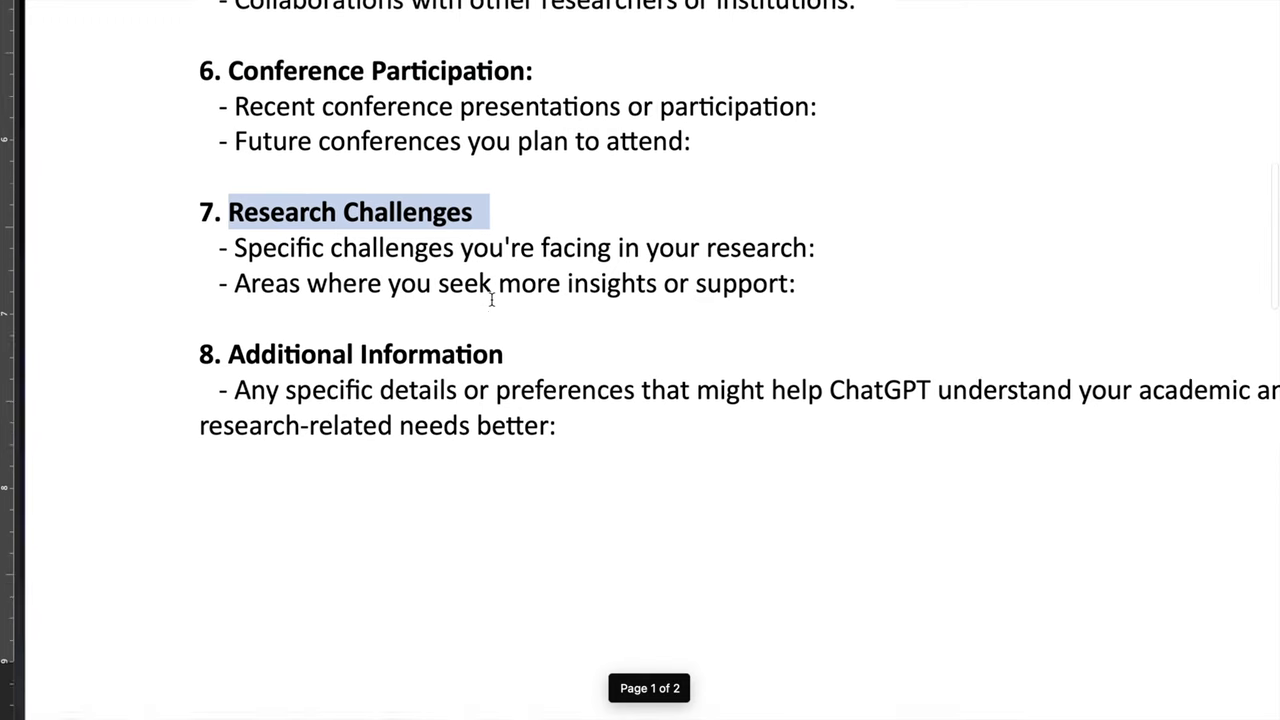
scroll("up", 3)
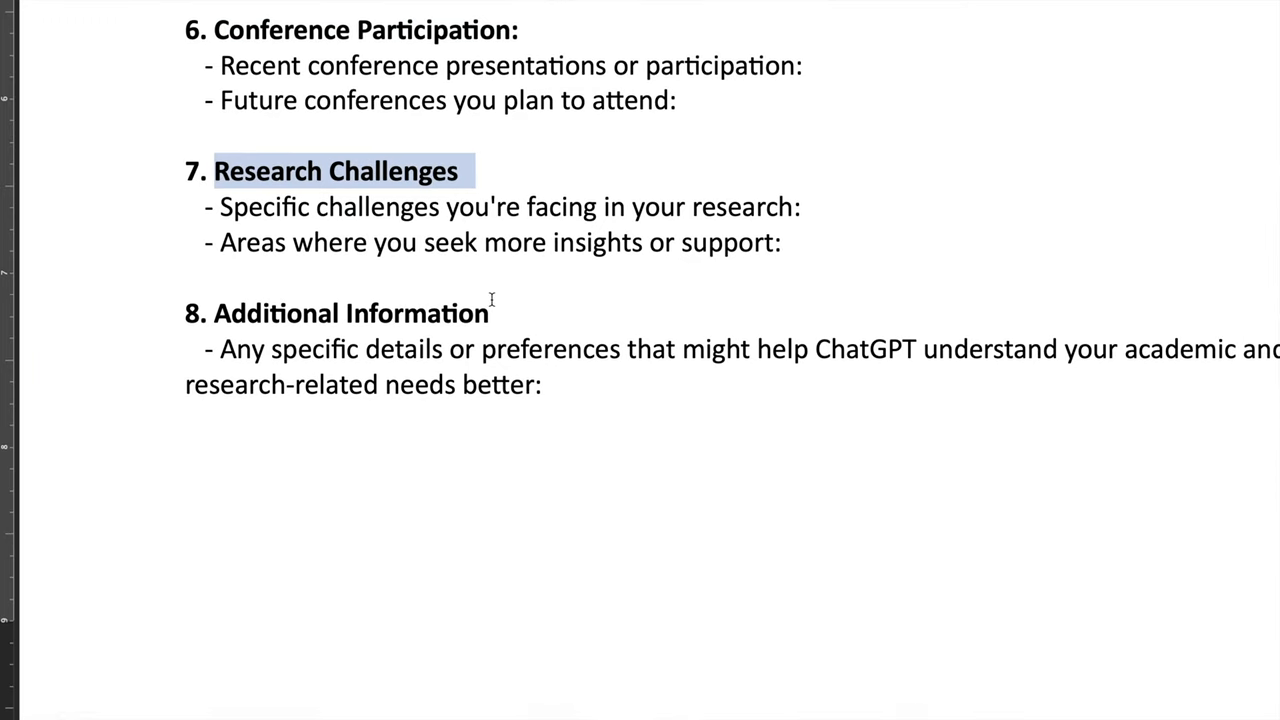
scroll("up", 3)
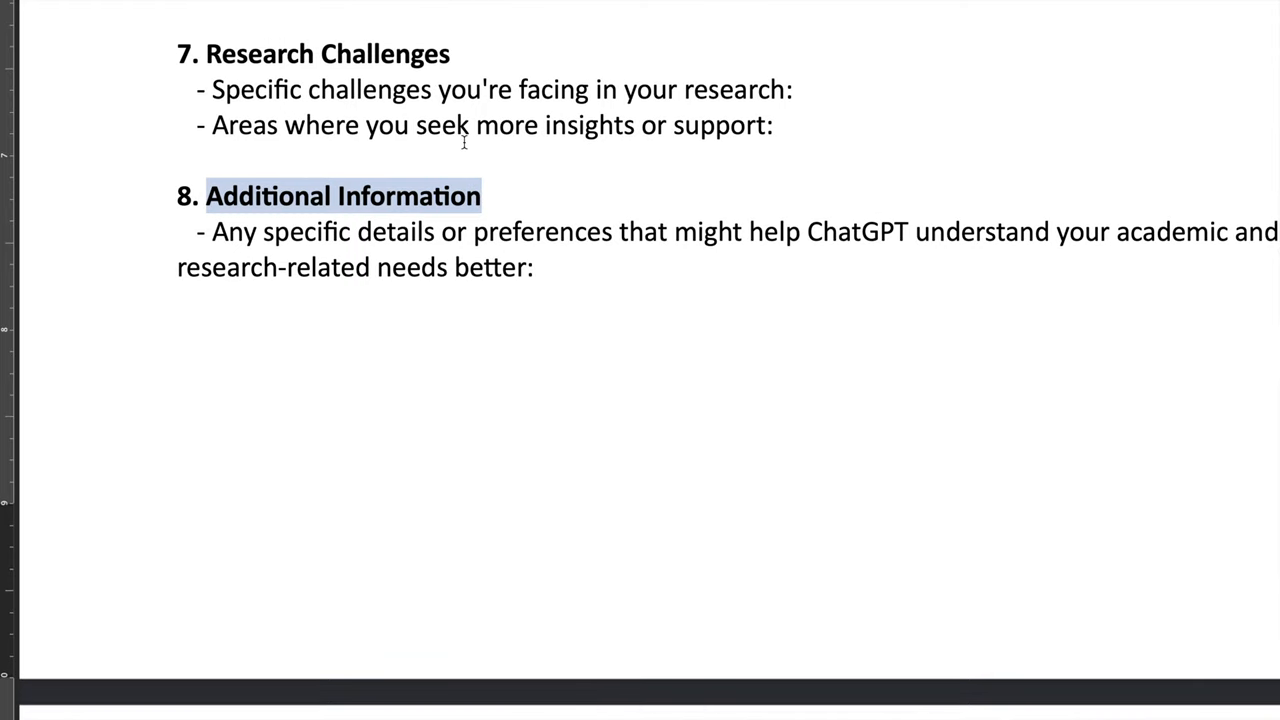
scroll("up", 3)
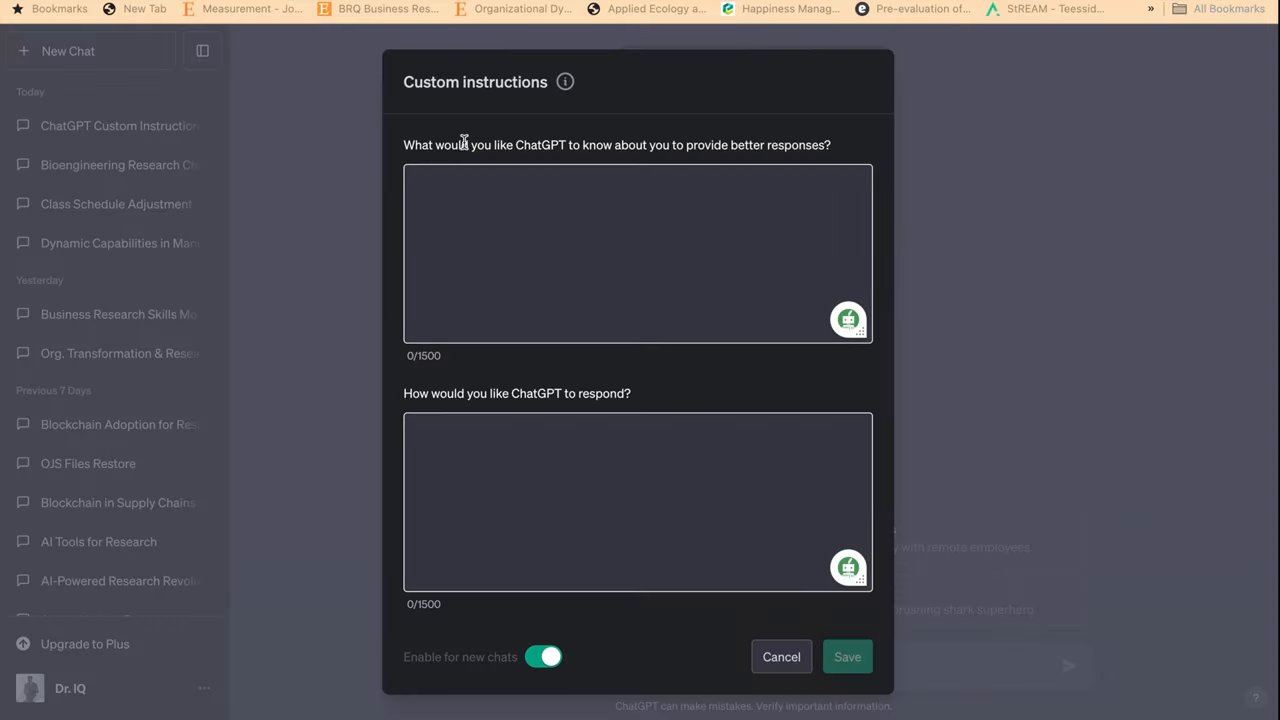
Activate the about-you field to reveal its thought starters
left_click(640, 253)
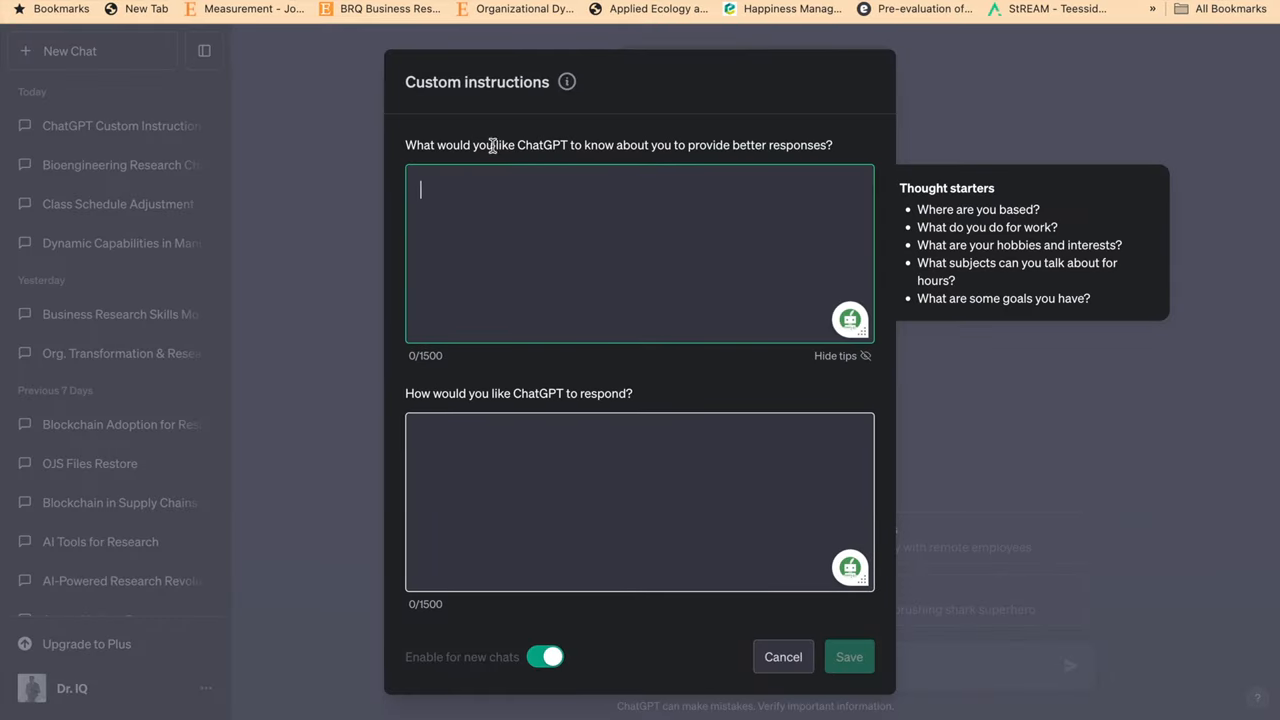
mouse_move(680, 140)
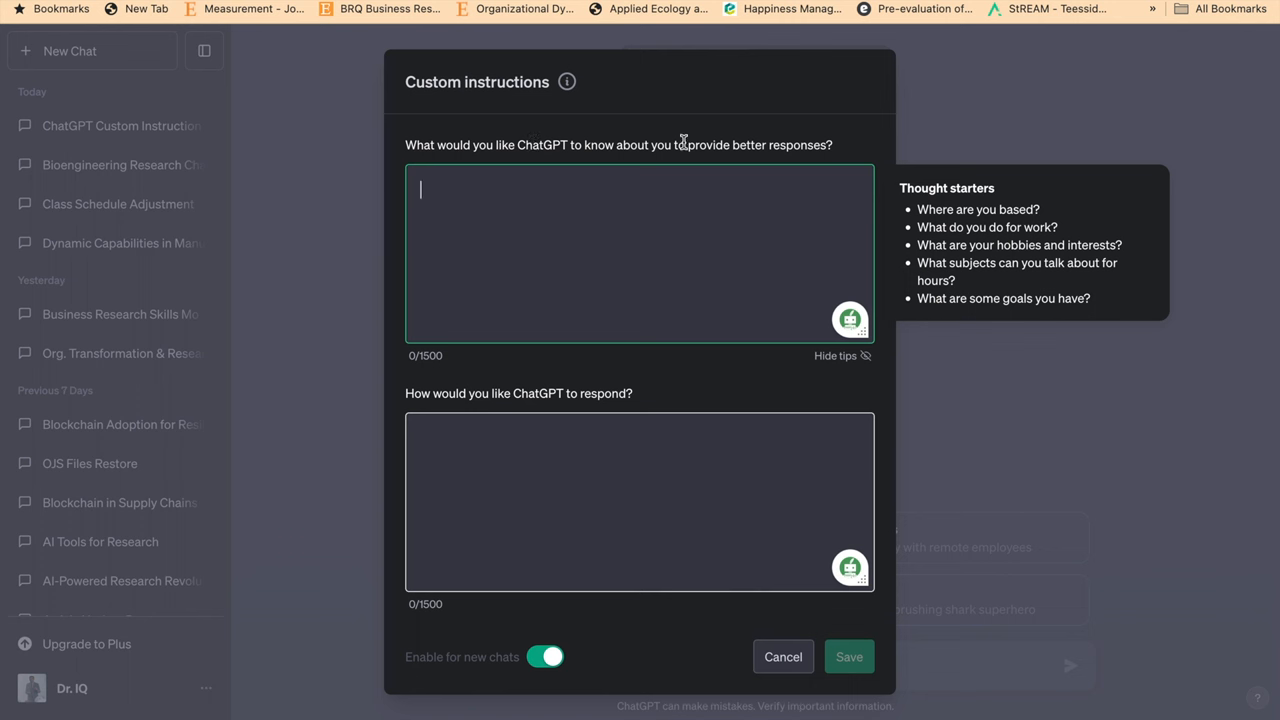
mouse_move(783, 194)
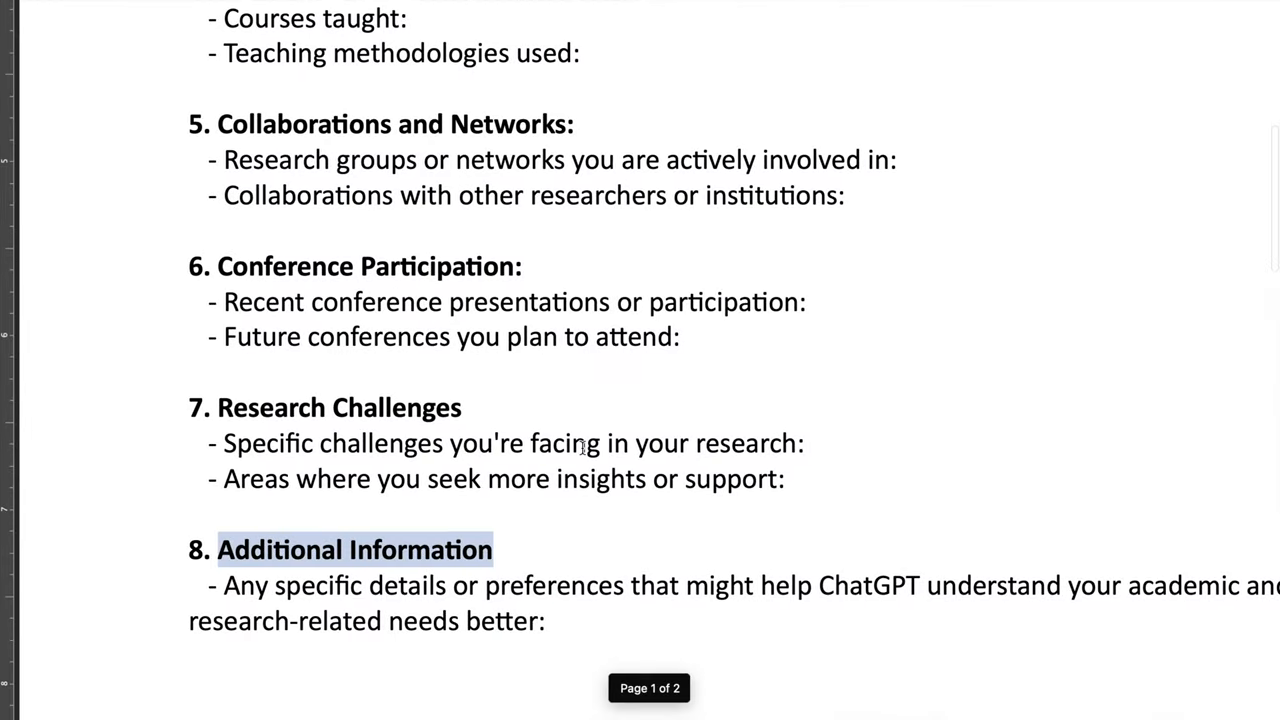
scroll("down", 3)
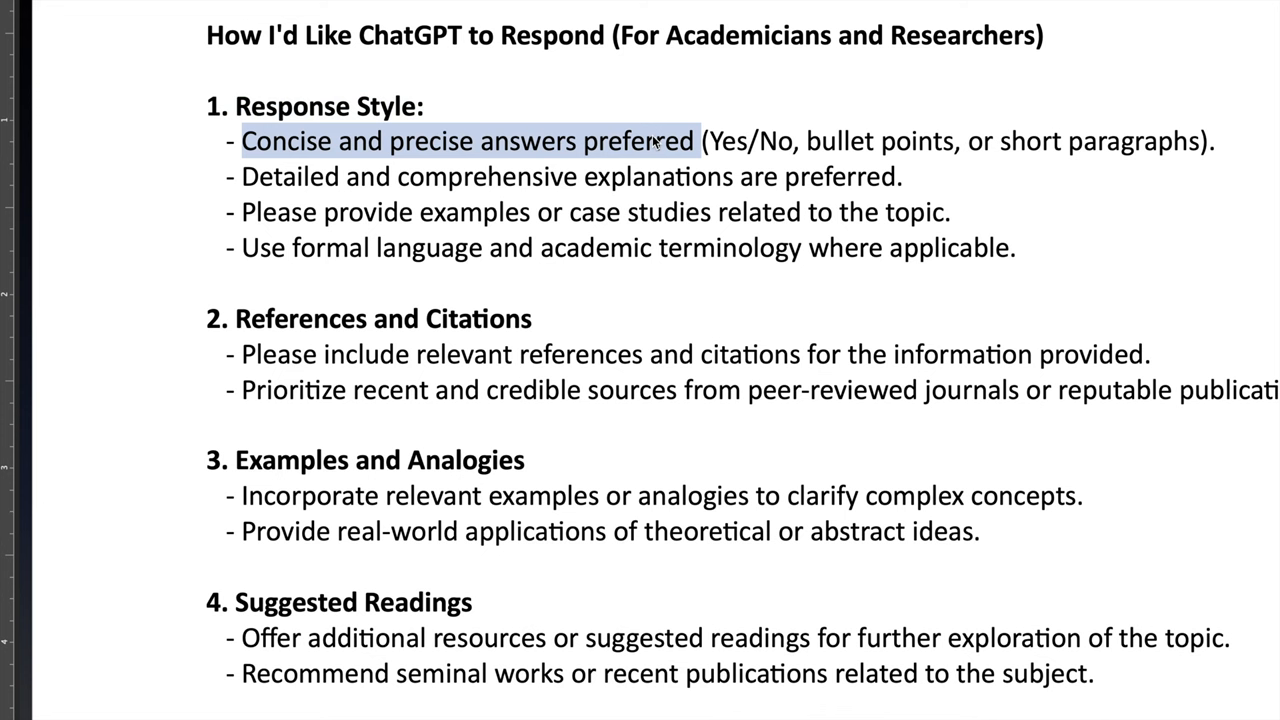
mouse_move(462, 141)
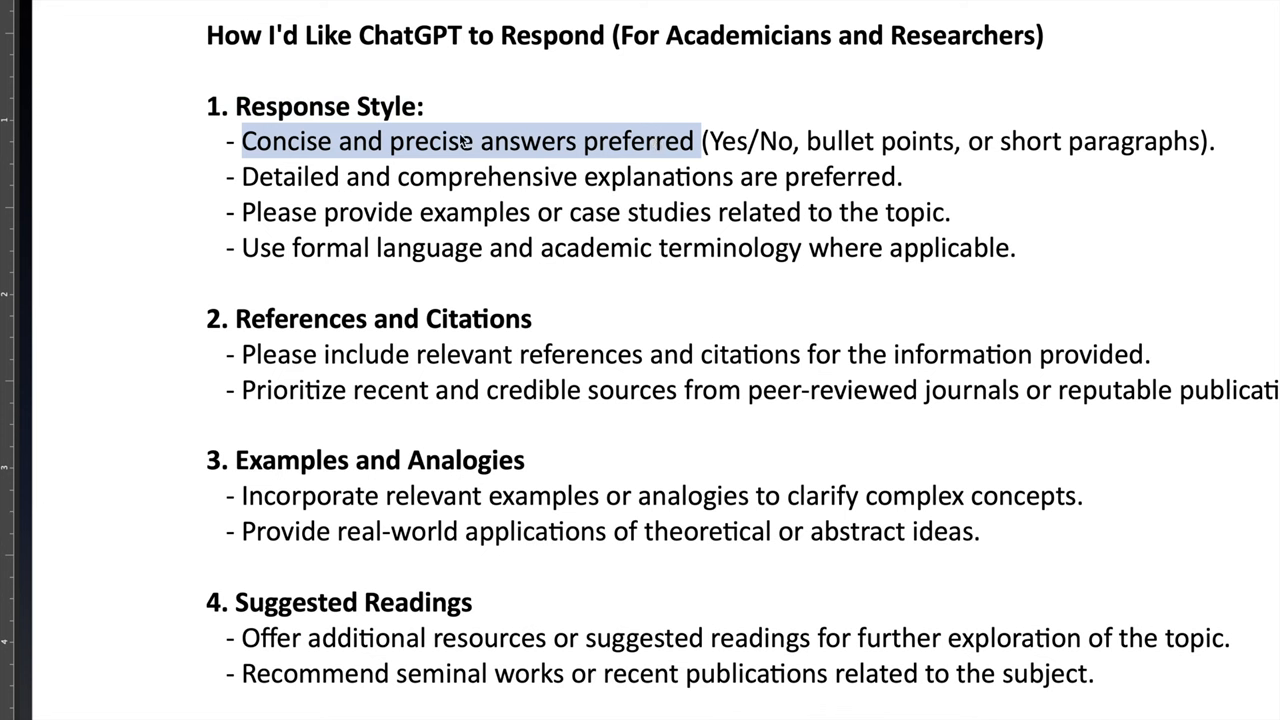
mouse_move(273, 188)
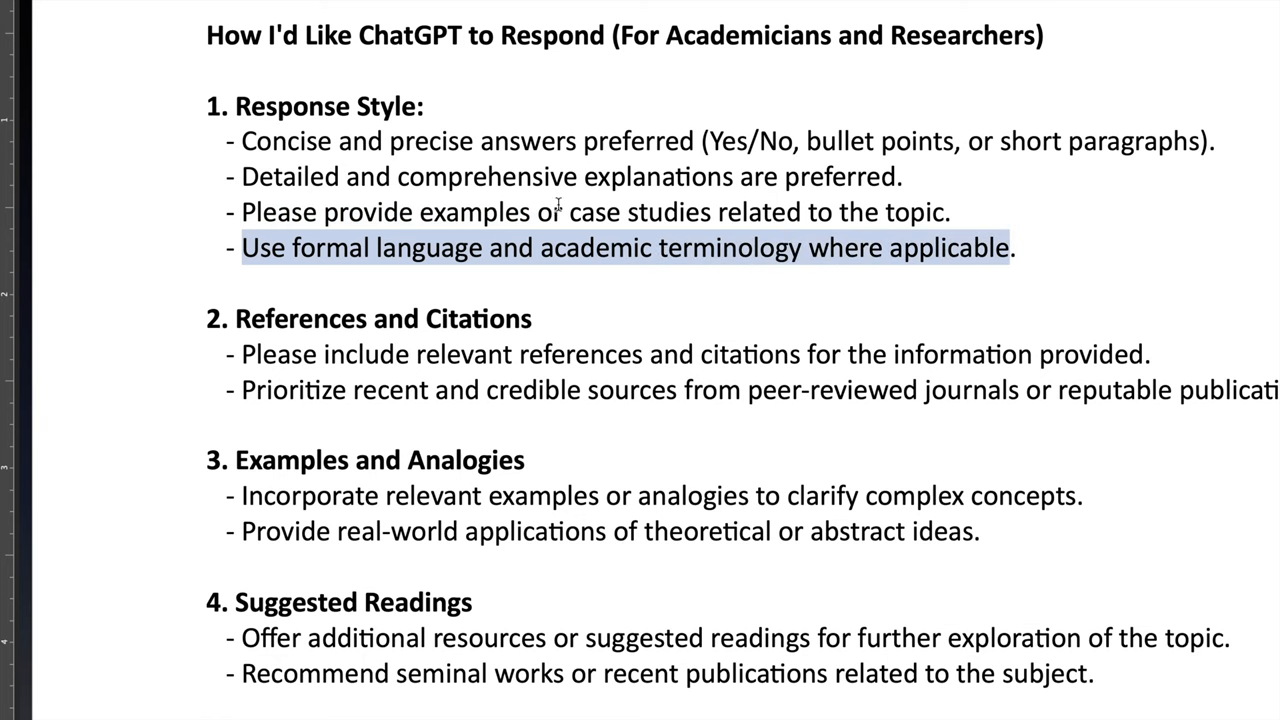
scroll("down", 3)
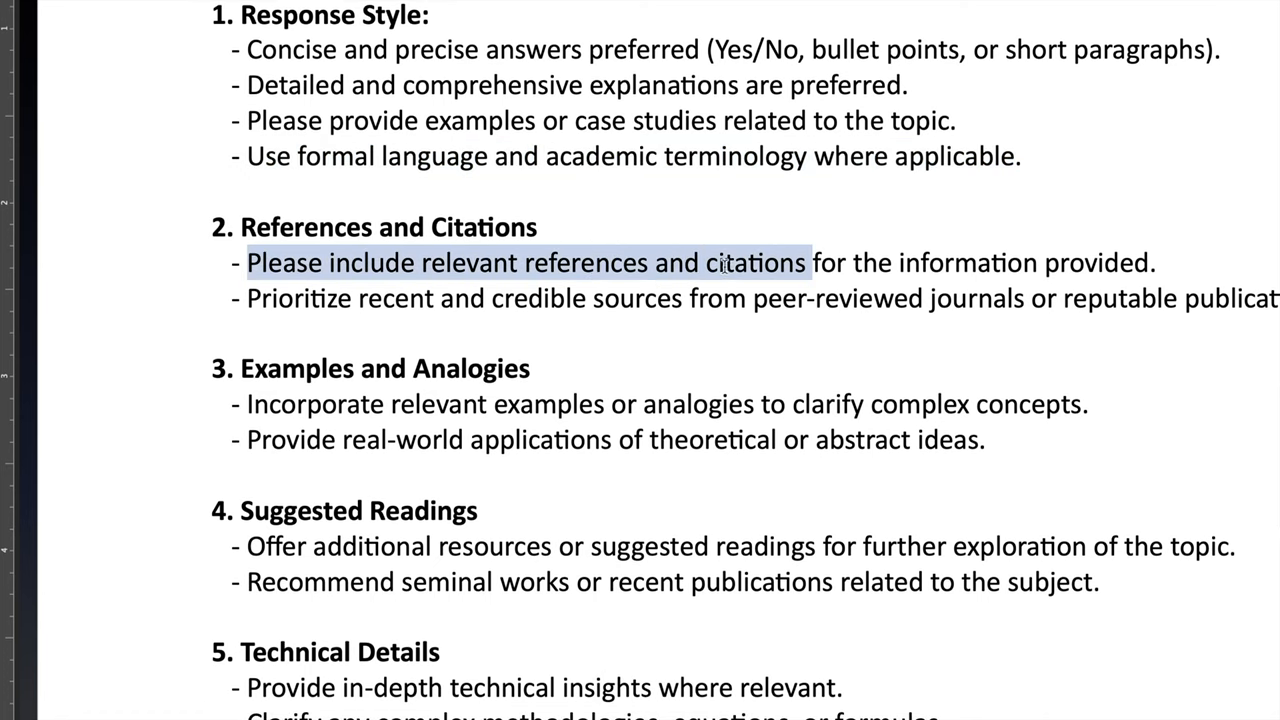
scroll("down", 3)
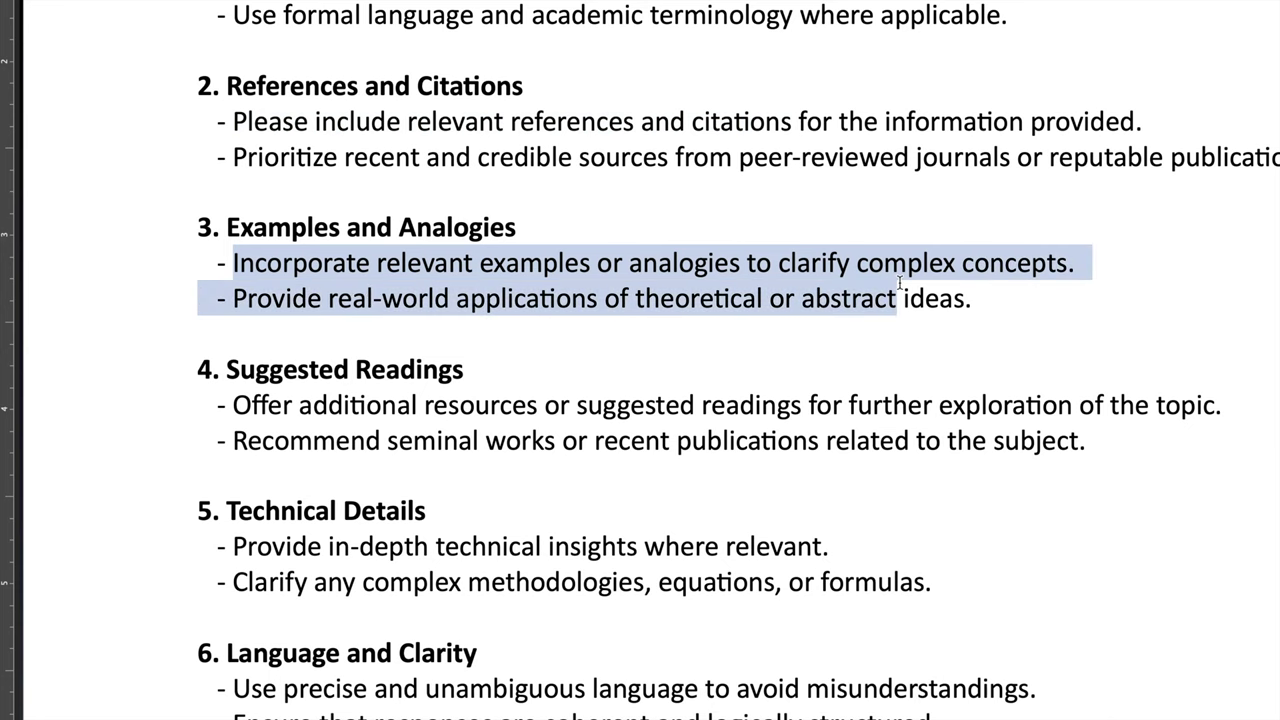
scroll("down", 3)
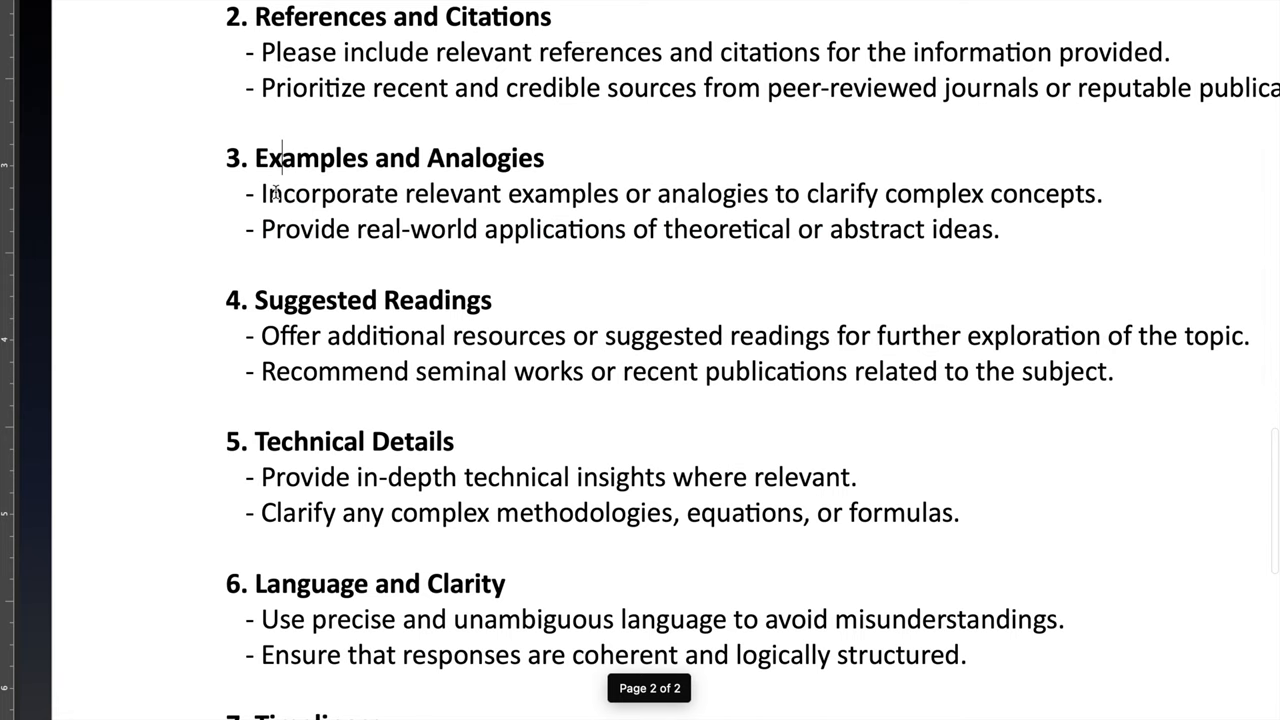
scroll("down", 3)
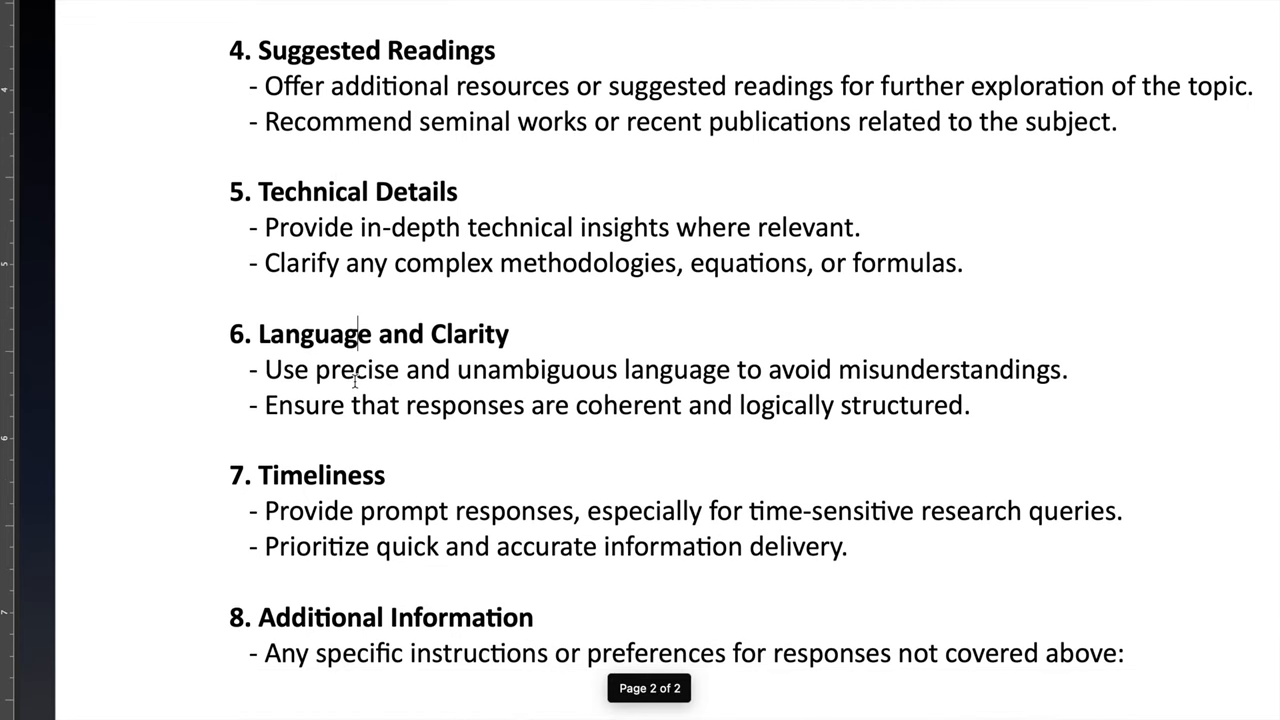
scroll("down", 3)
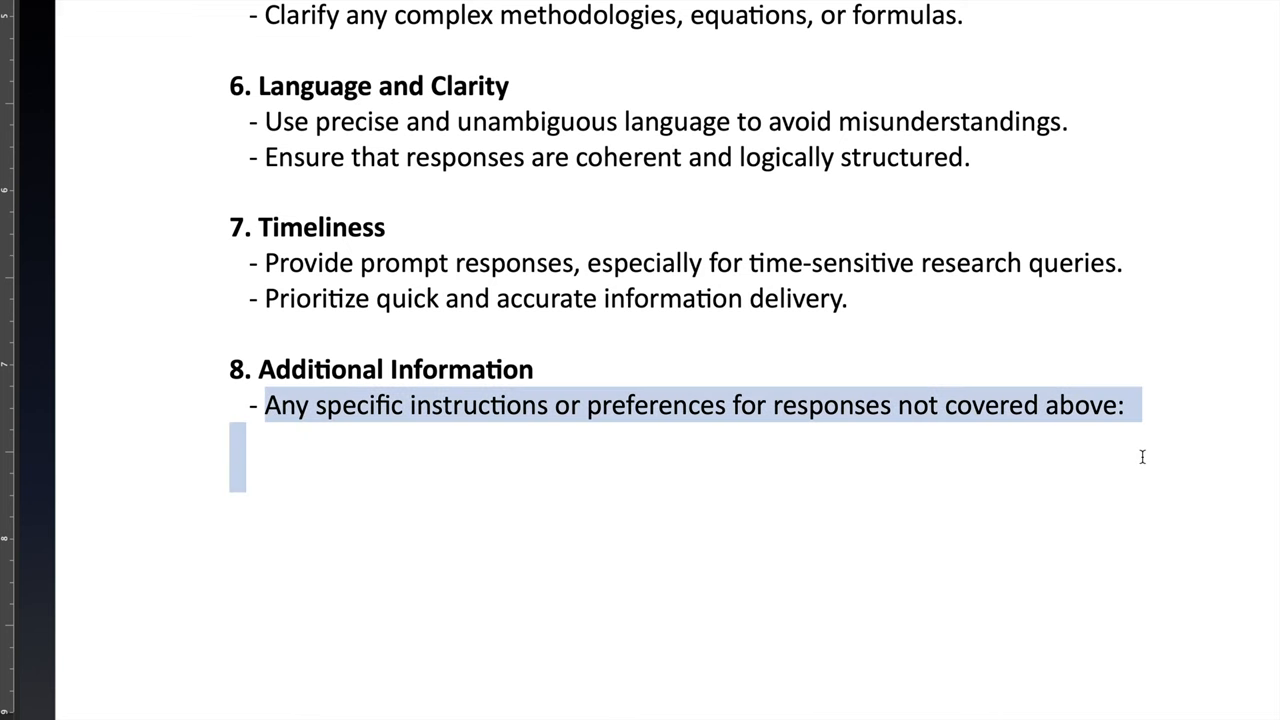
left_click(918, 451)
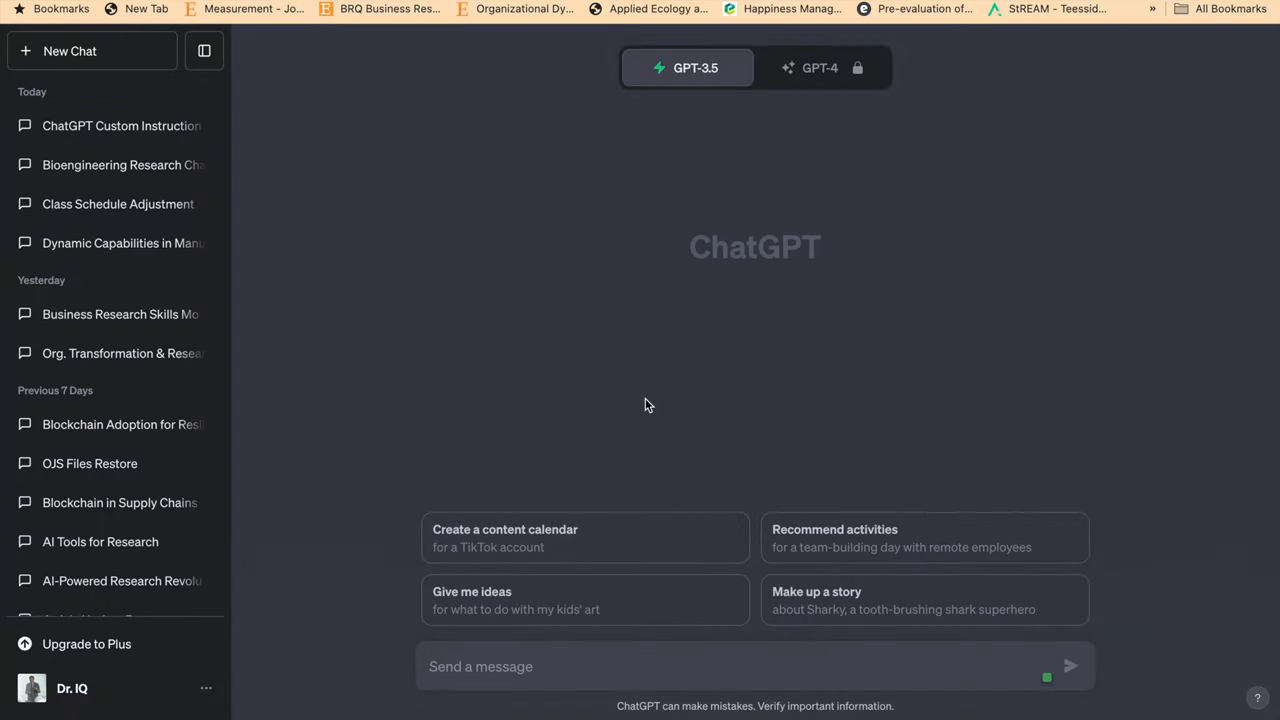
mouse_move(614, 377)
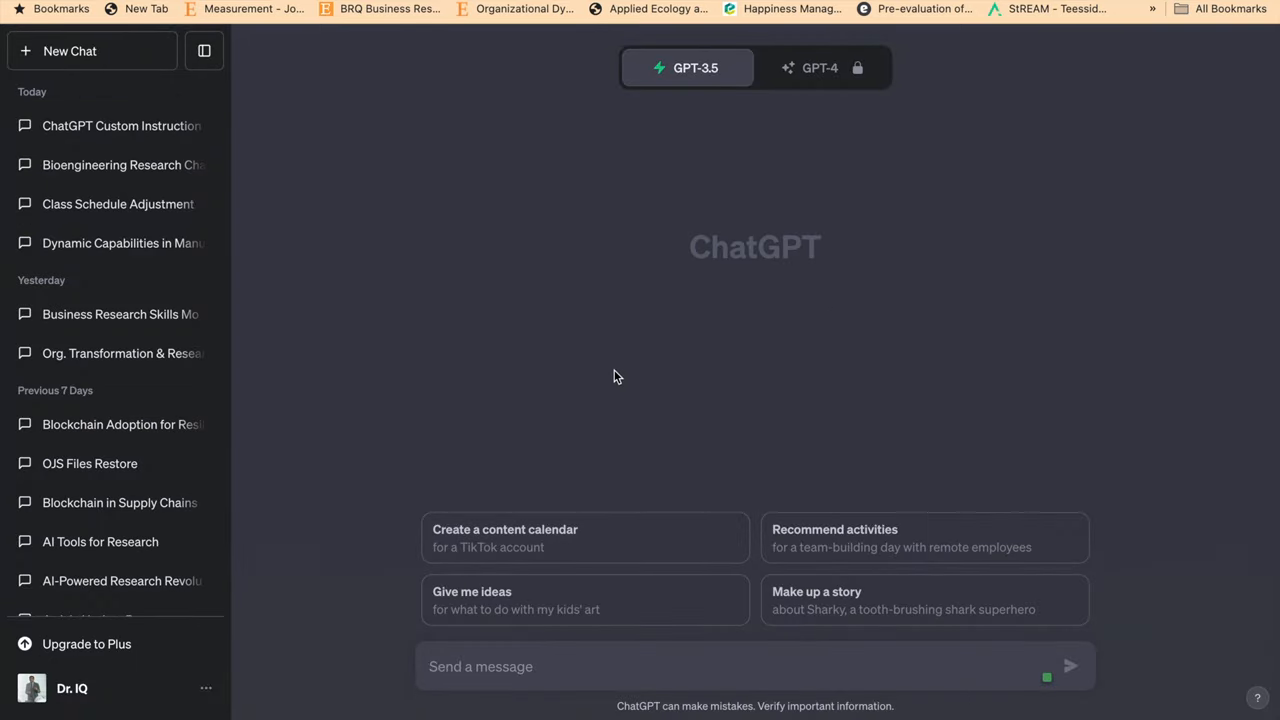
mouse_move(310, 156)
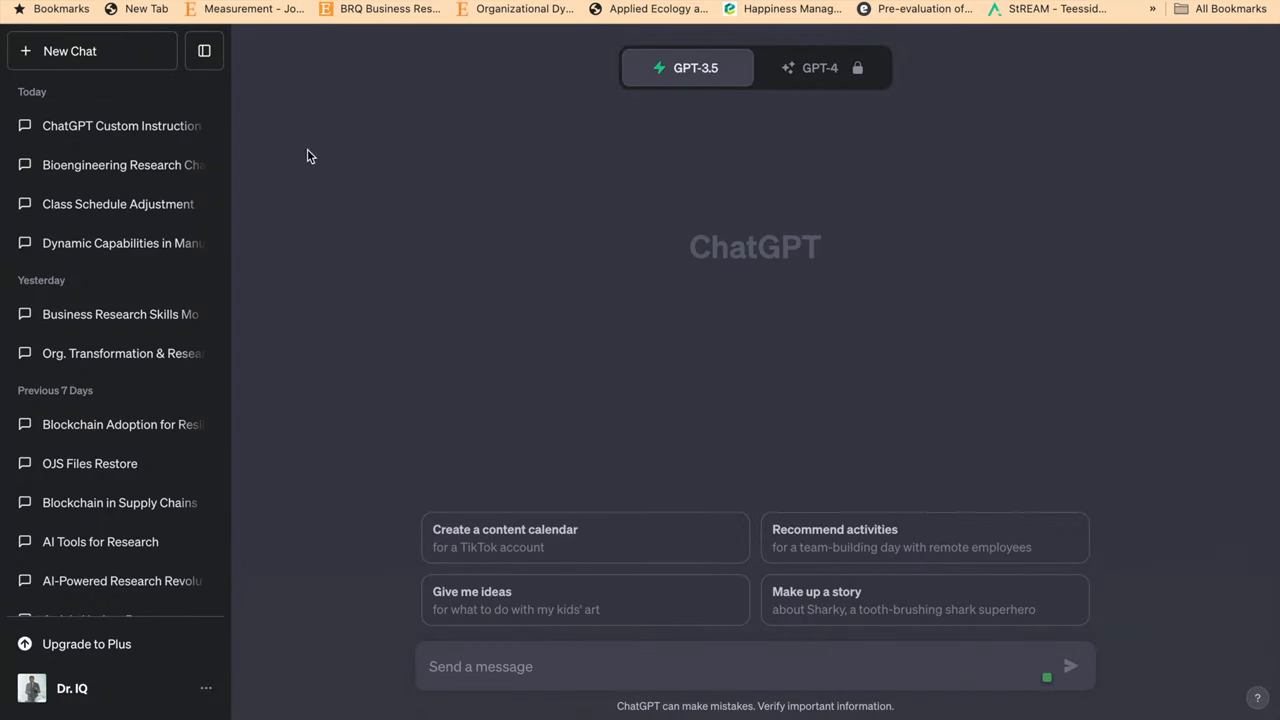
Hide the past-chats sidebar on the new chat page
left_click(204, 50)
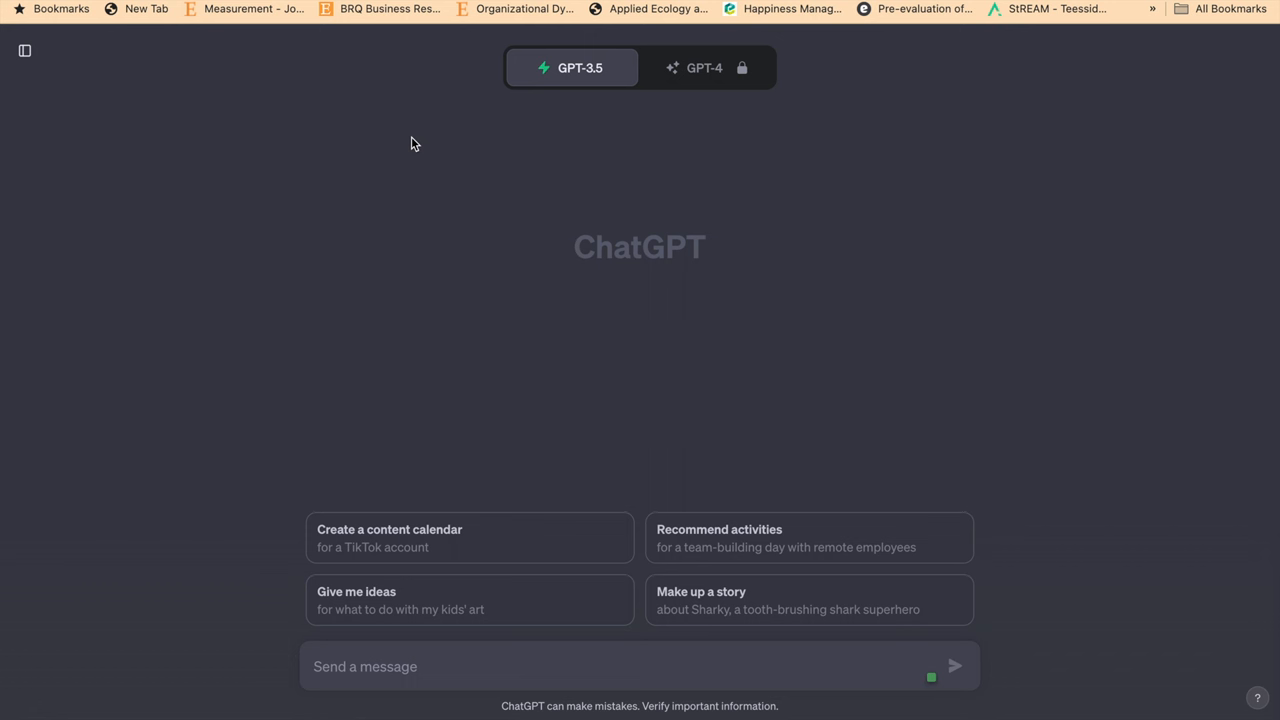
mouse_move(500, 344)
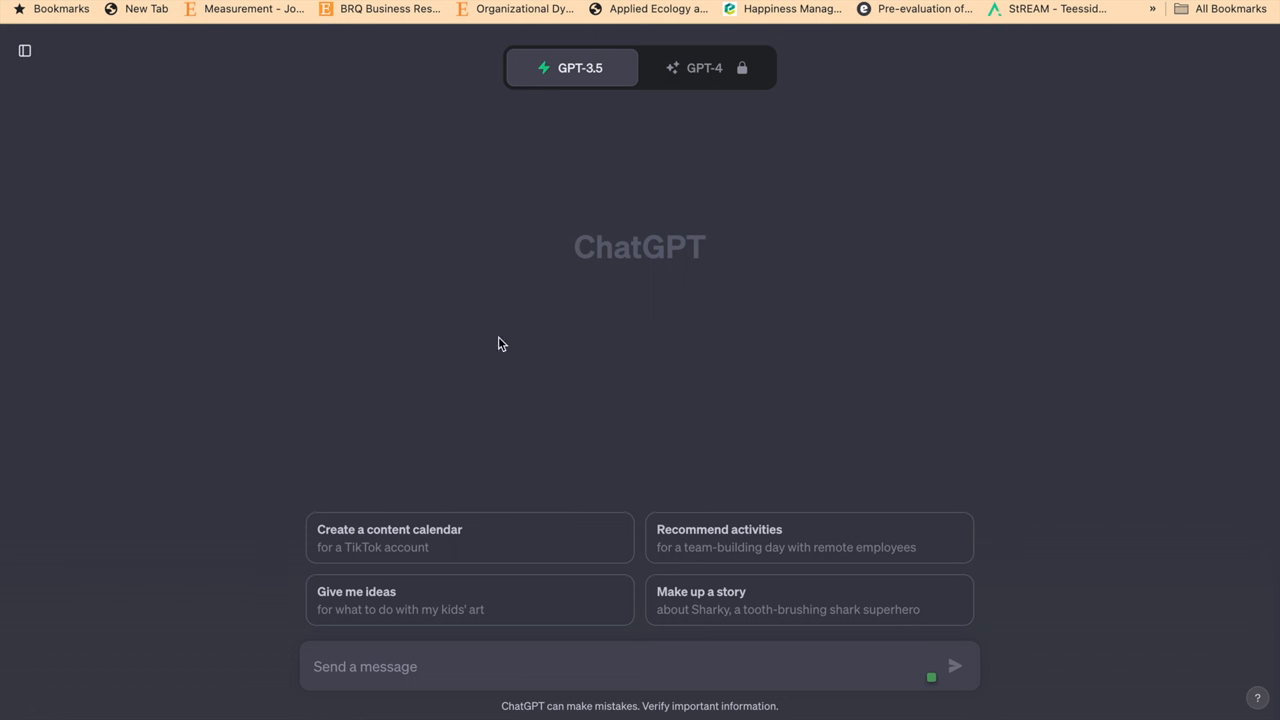
left_click(579, 666)
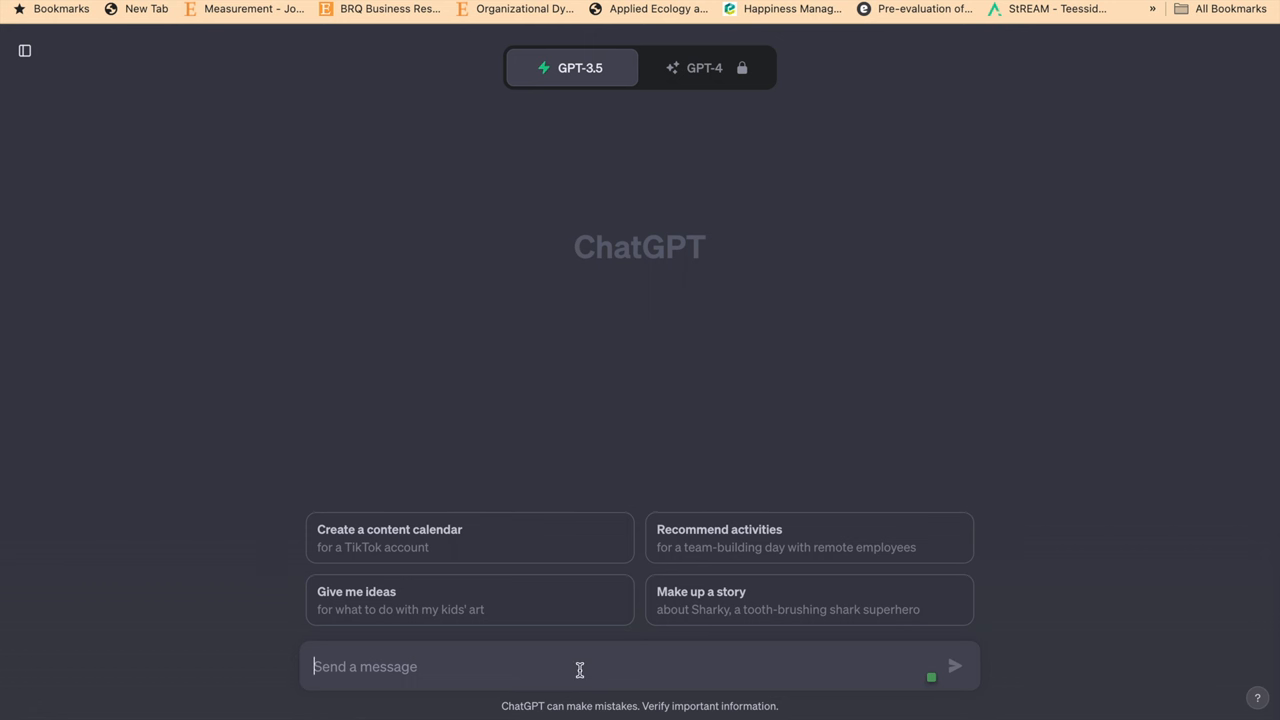
type("What is the impact of")
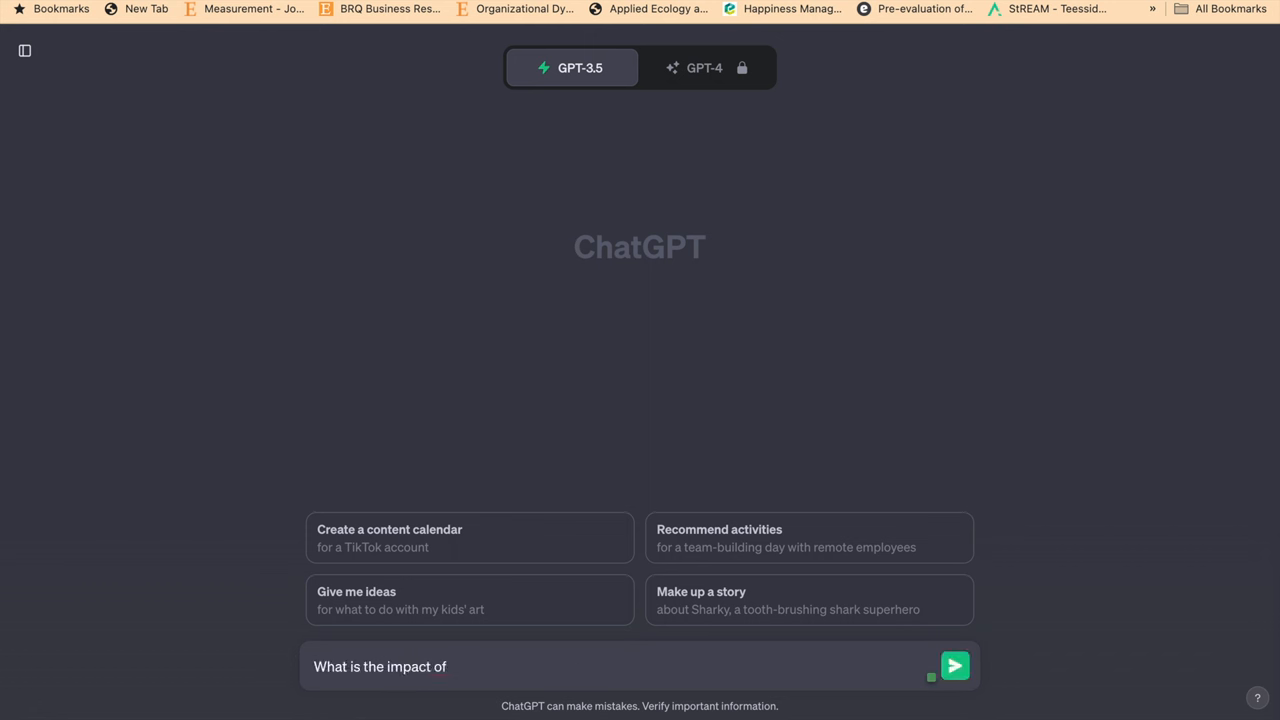
type("AI tech")
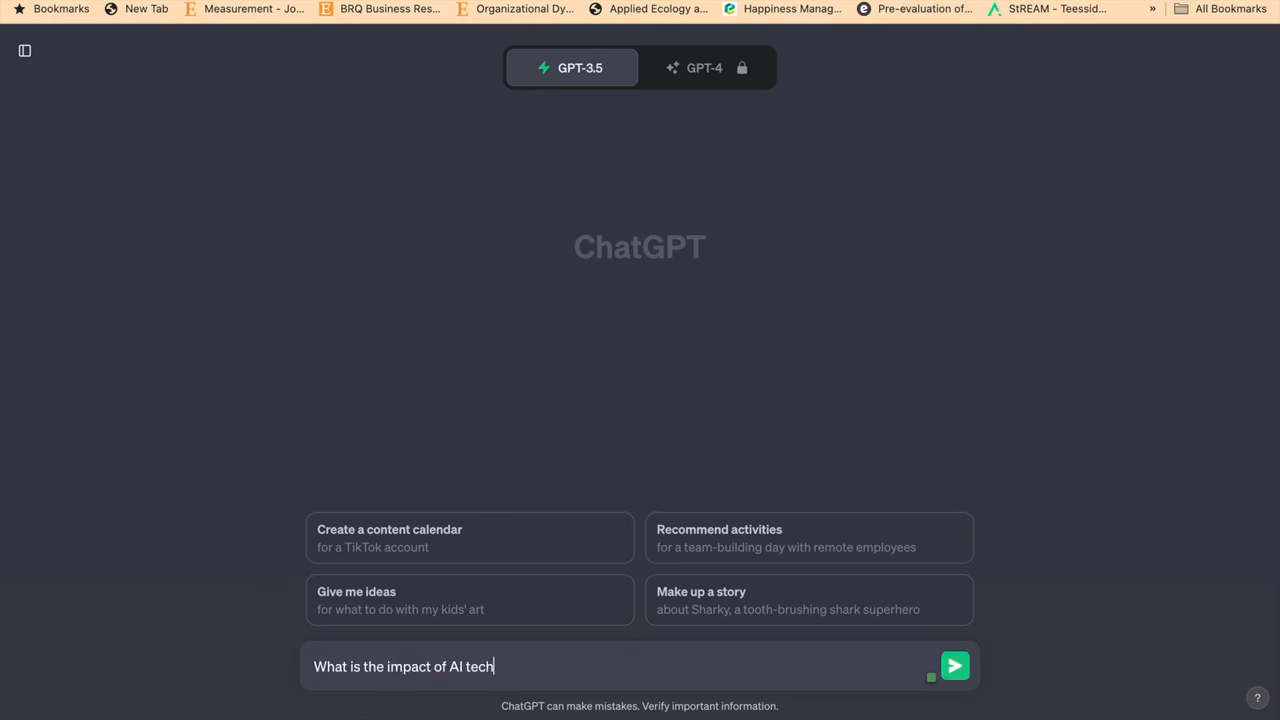
type("nology on re")
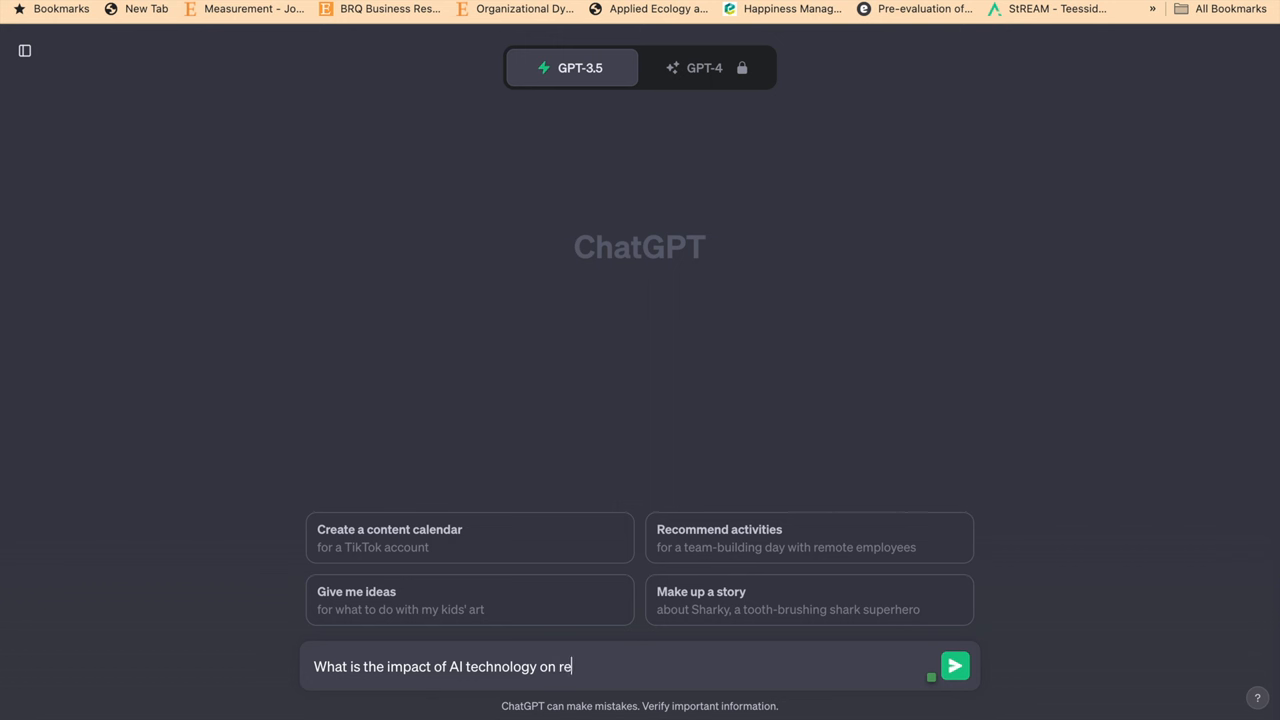
type("search")
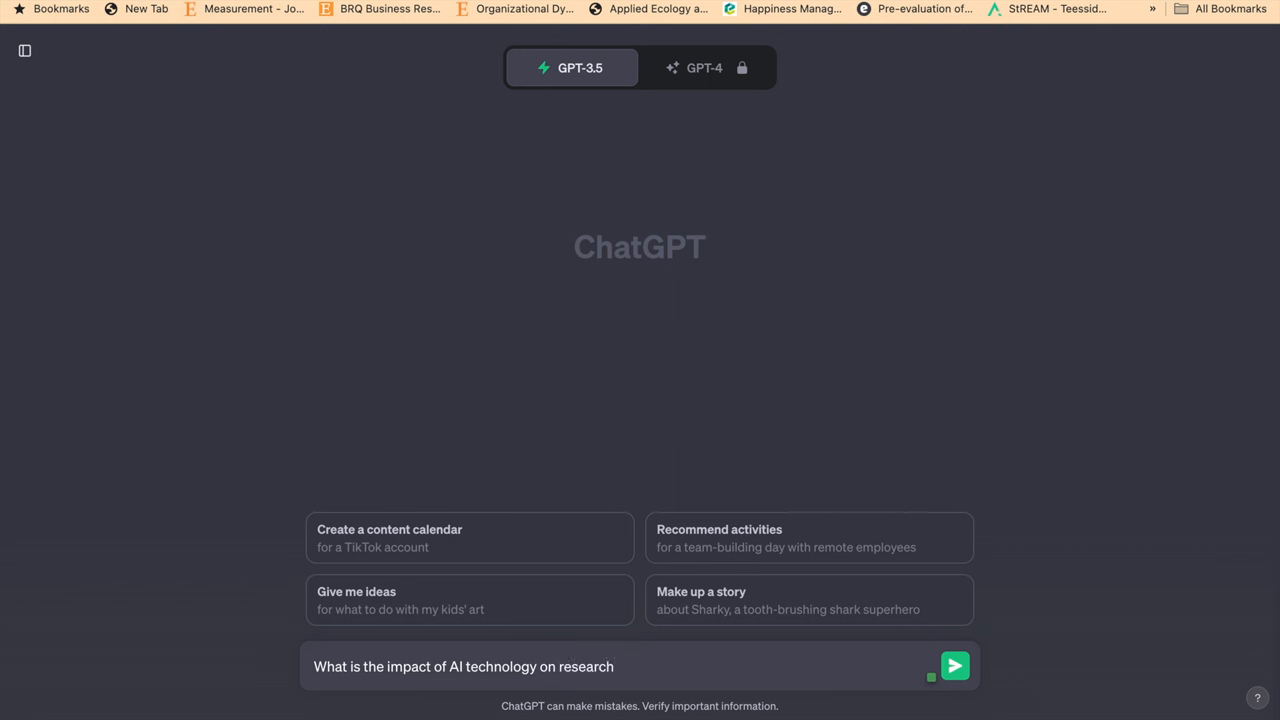
type("in")
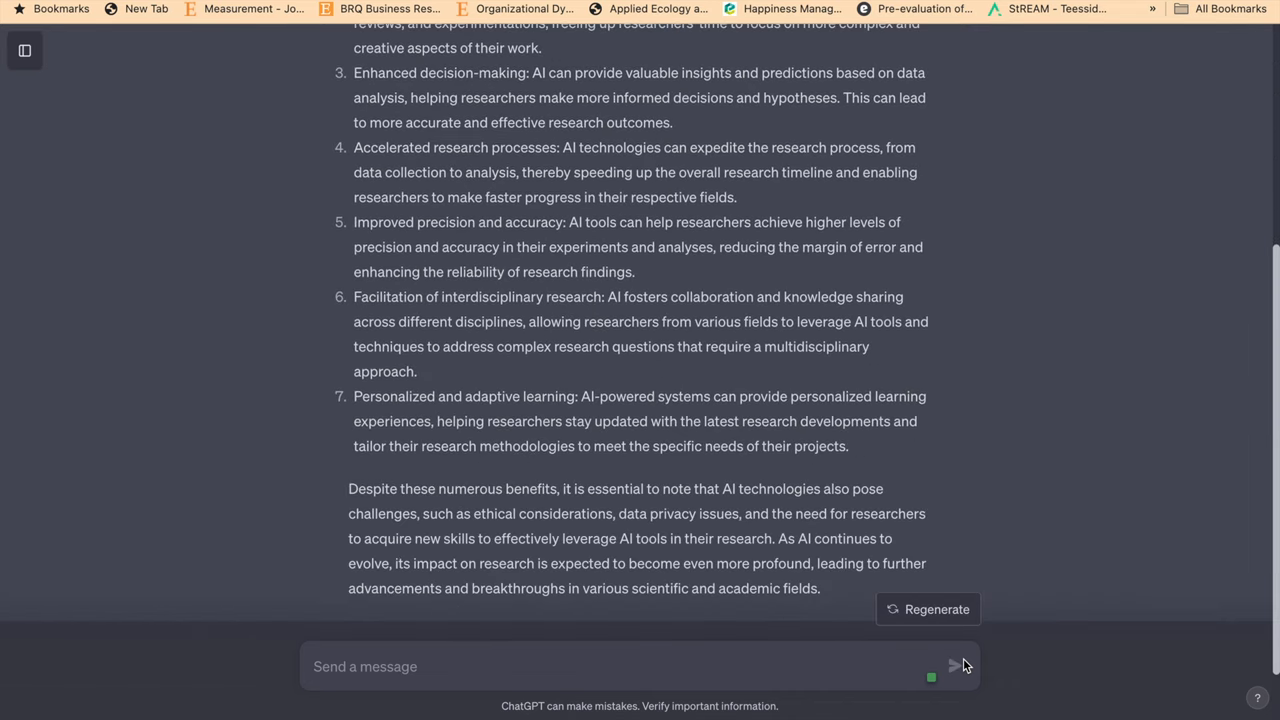
mouse_move(655, 388)
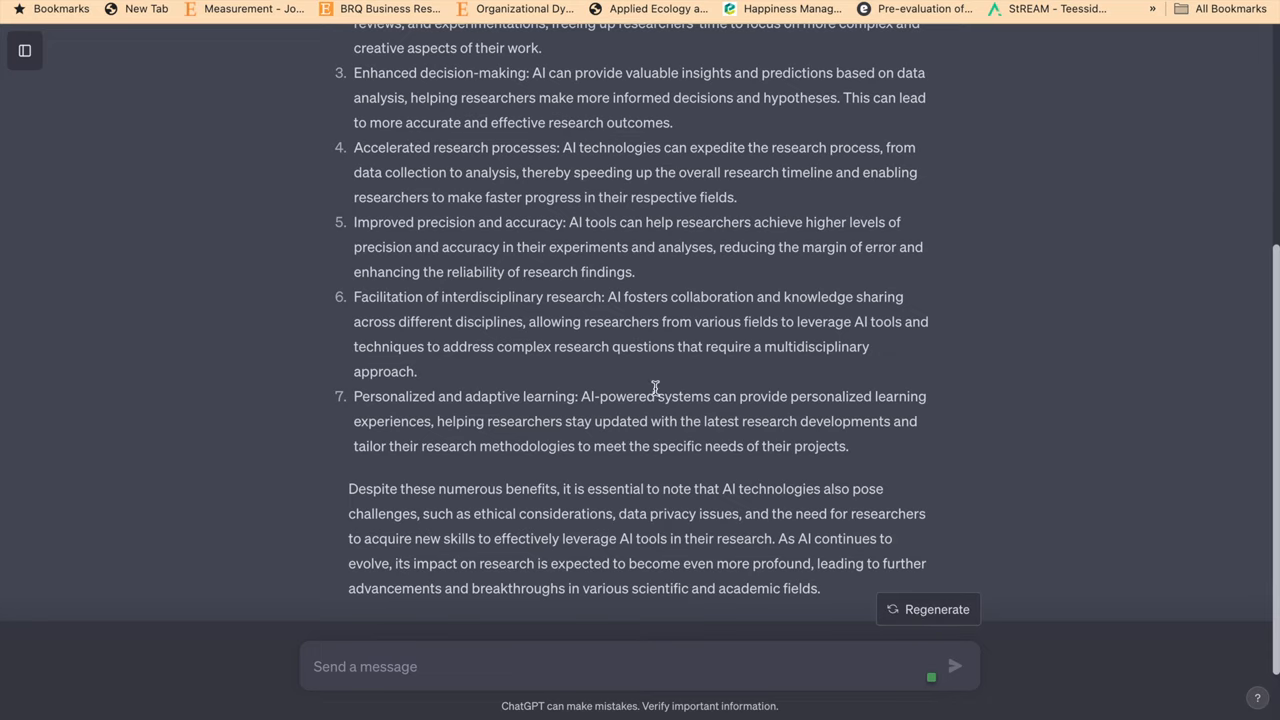
scroll("up", 3)
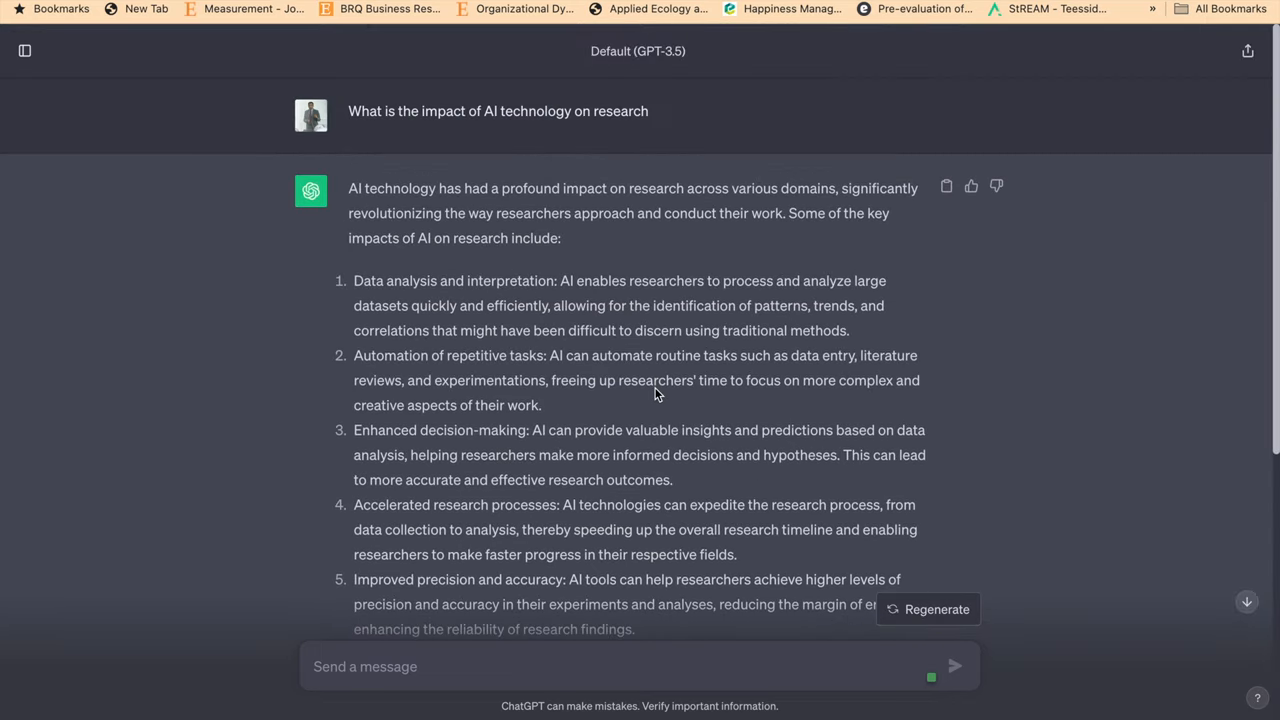
left_click(24, 50)
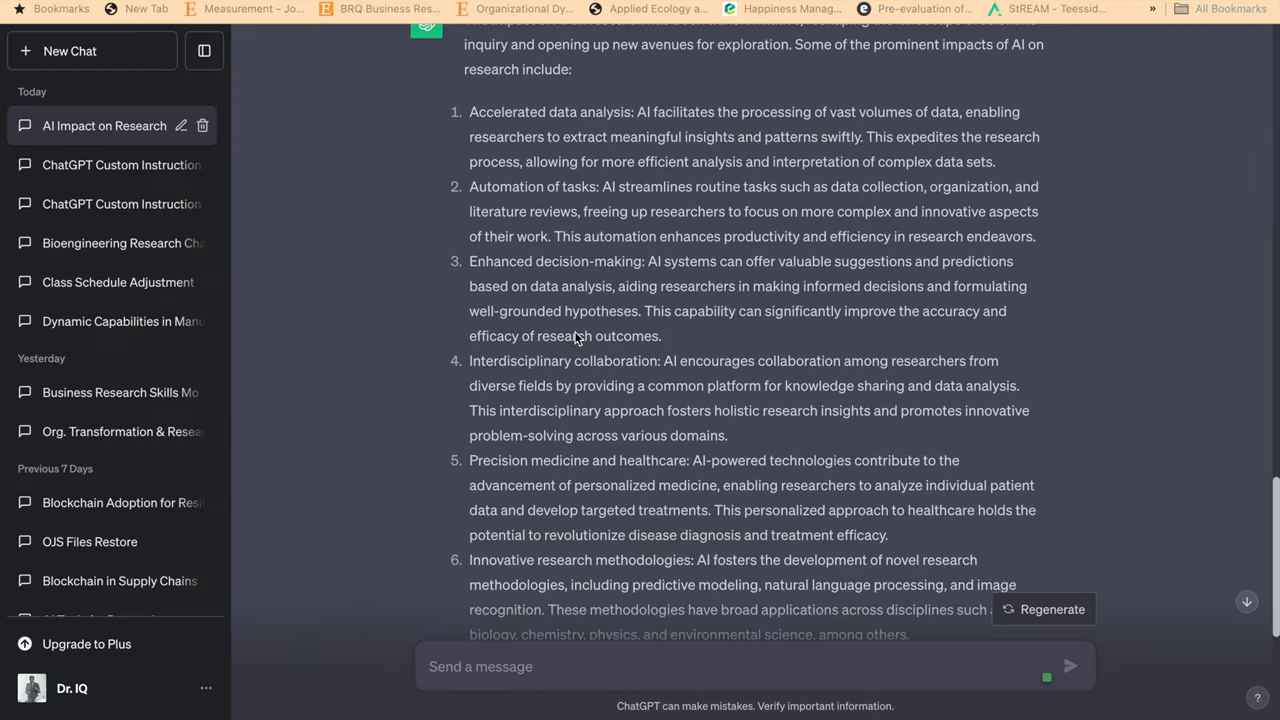
scroll("down", 3)
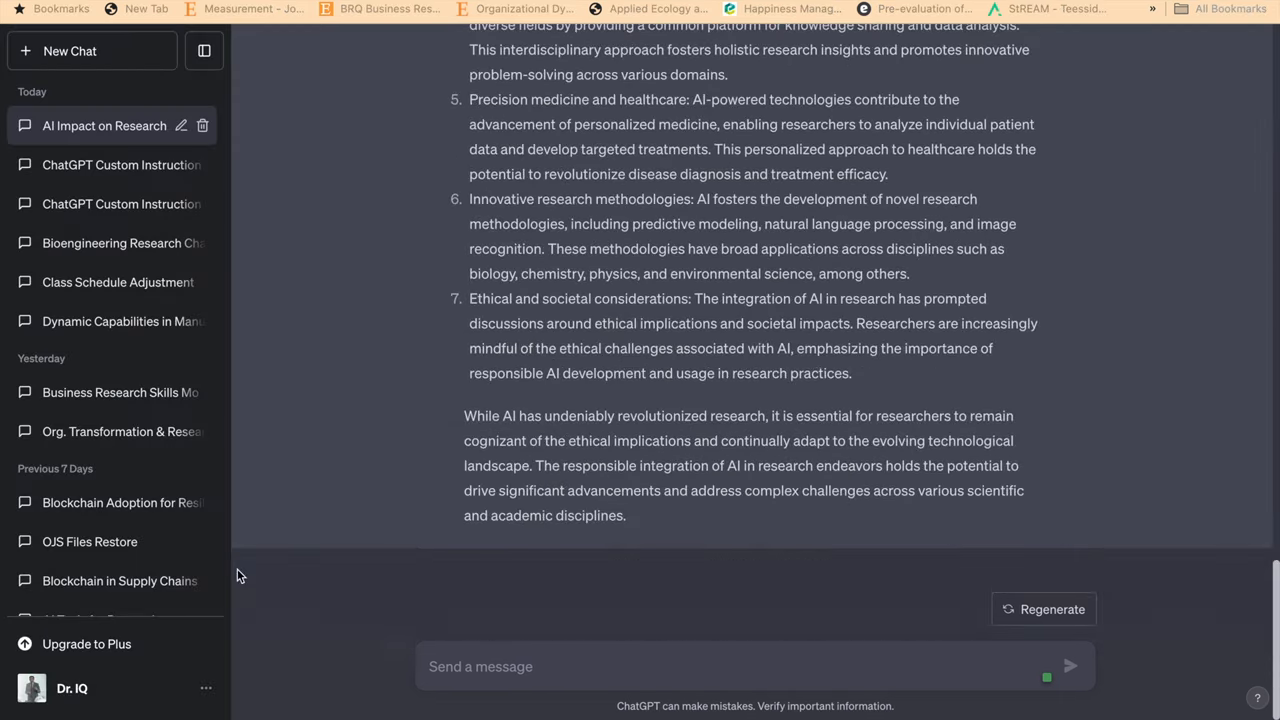
mouse_move(227, 674)
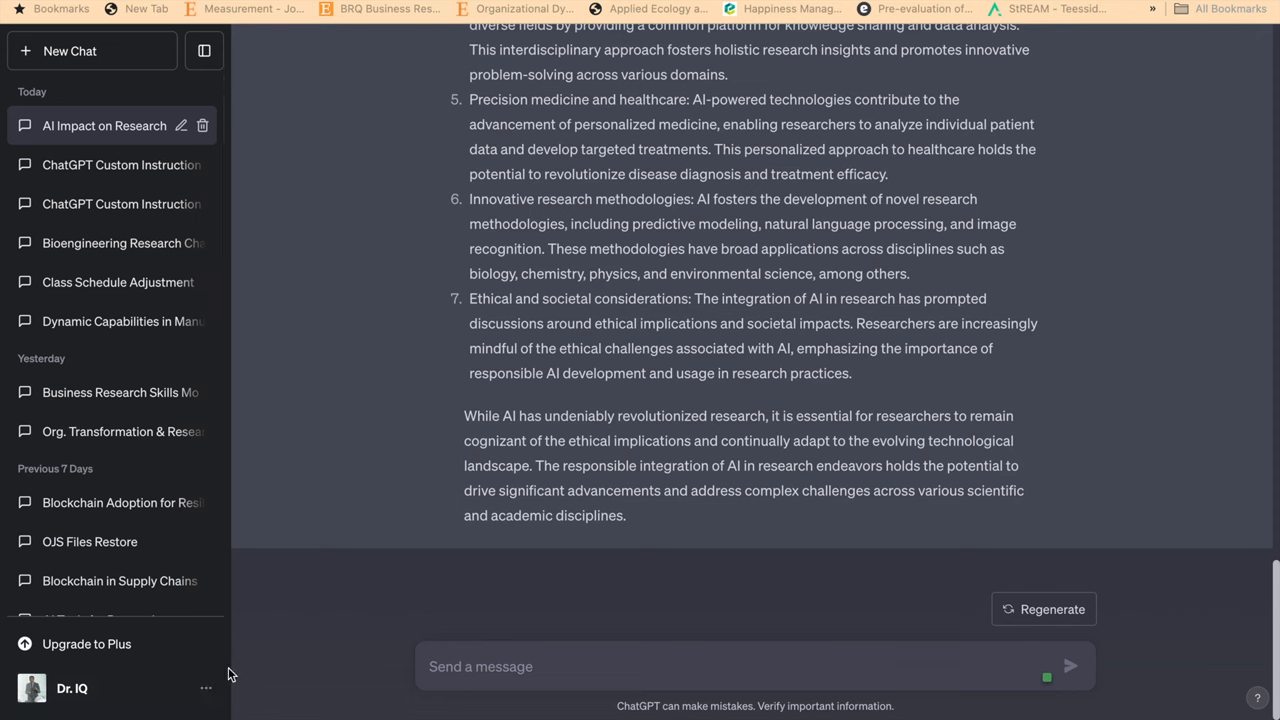
left_click(206, 688)
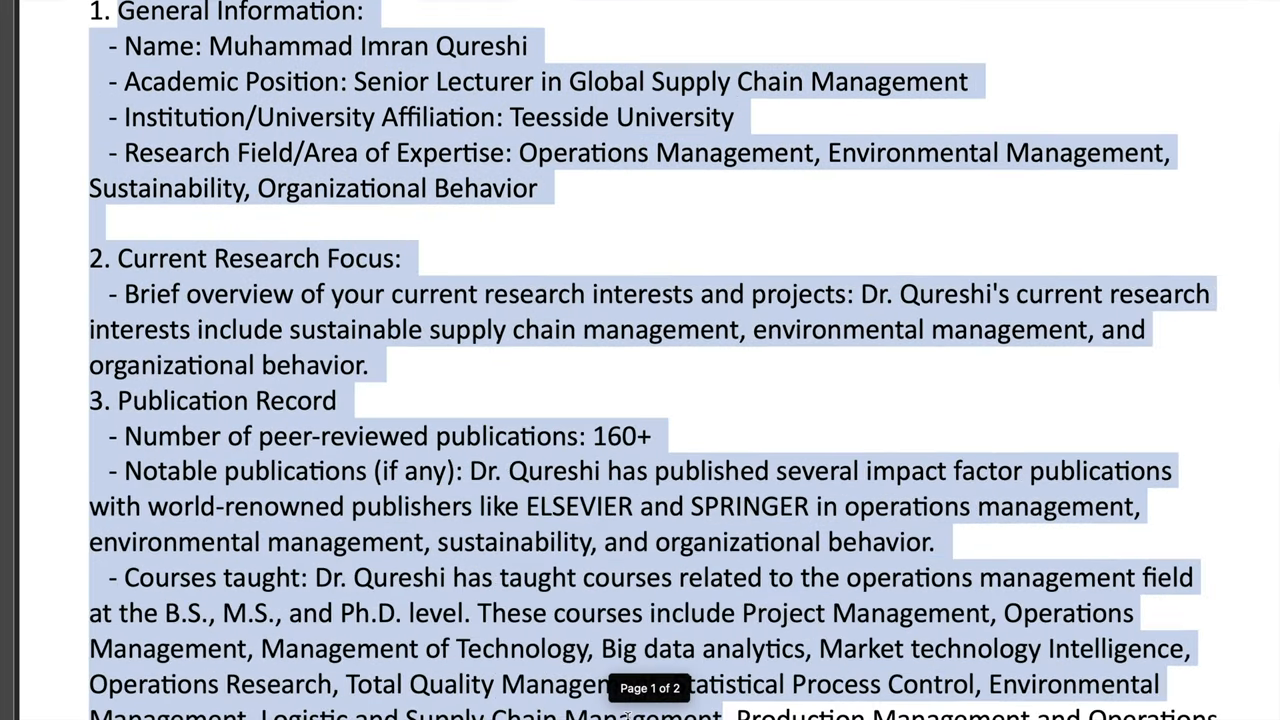
Switch on 'Enable for new chats' and fill the about-you field with the researcher profile
scroll("down", 3)
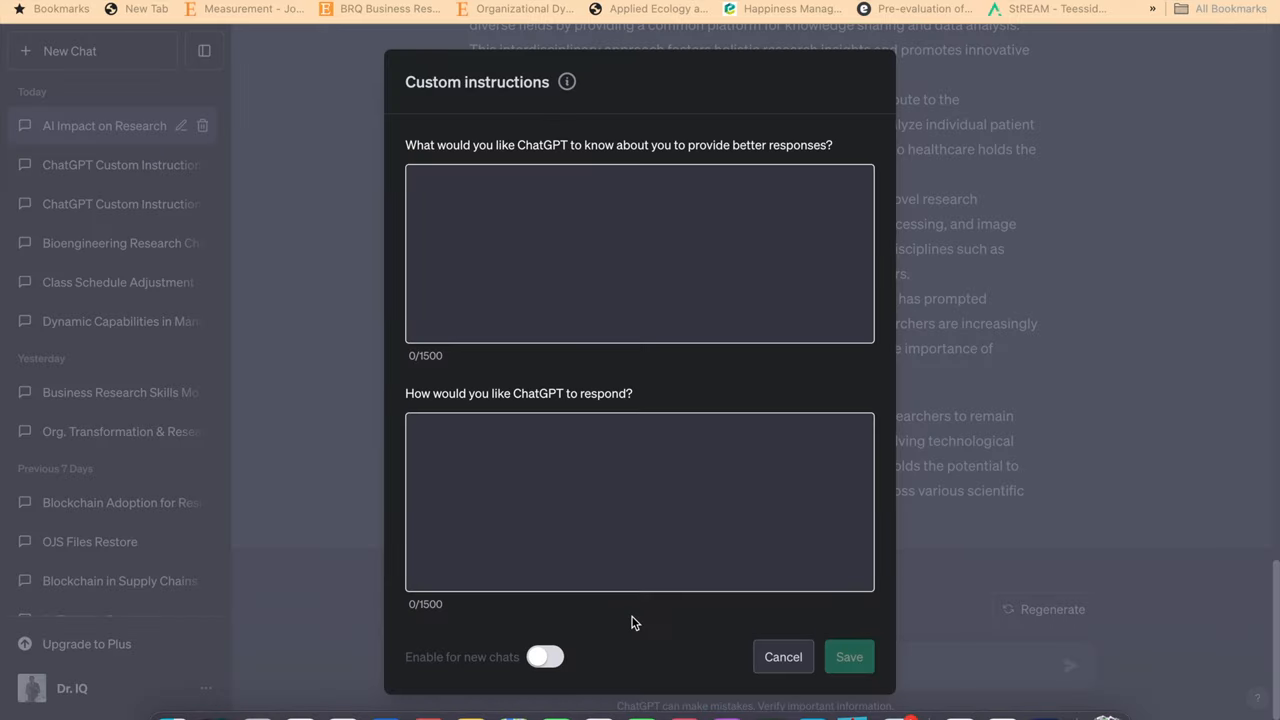
mouse_move(547, 240)
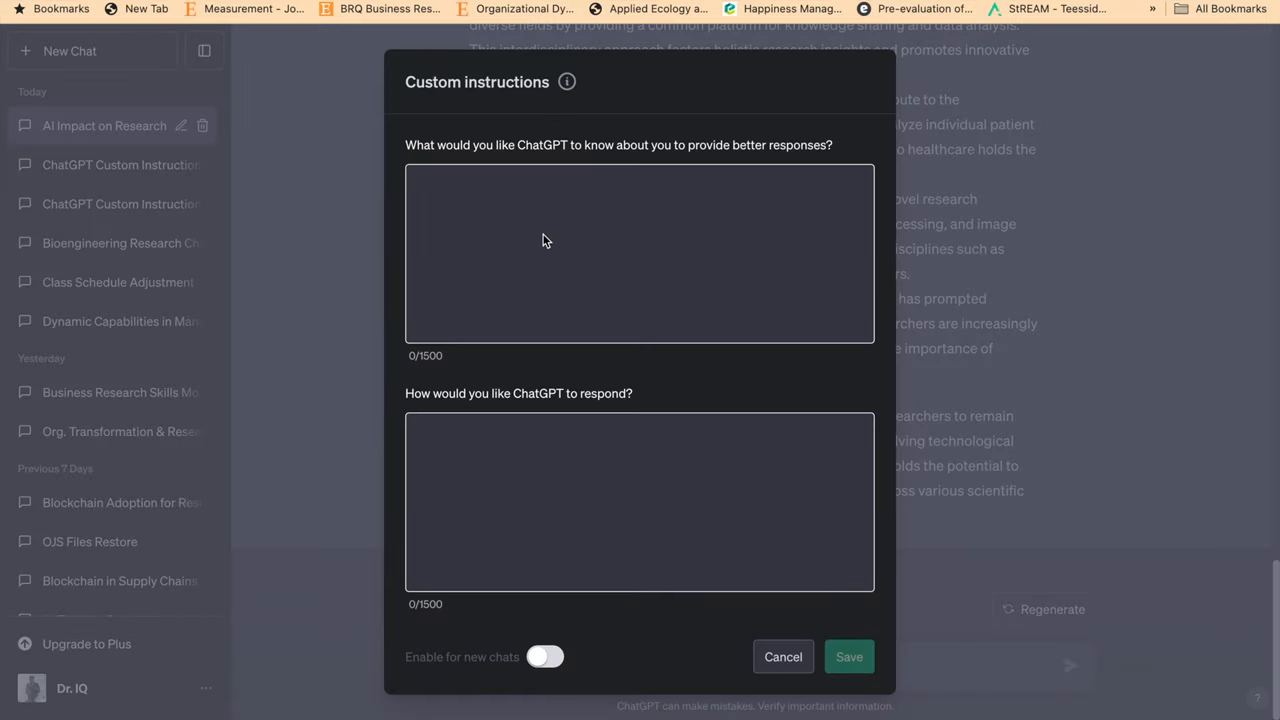
mouse_move(447, 243)
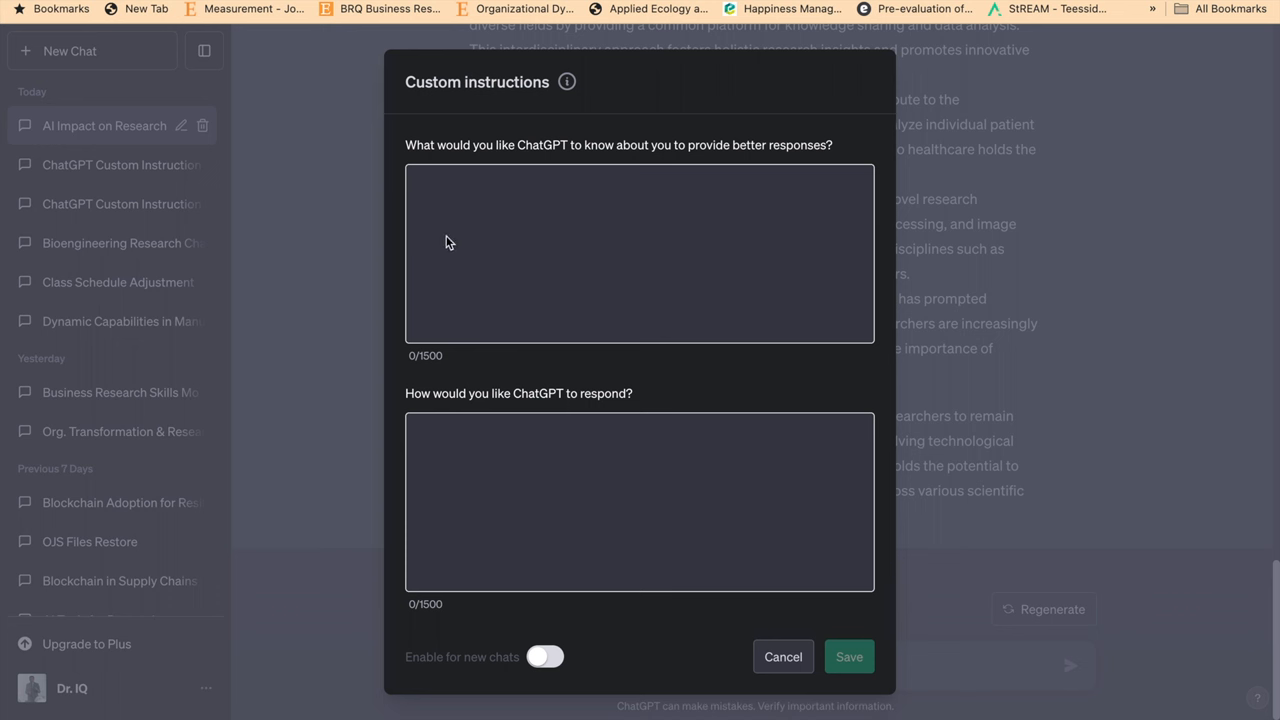
left_click(545, 657)
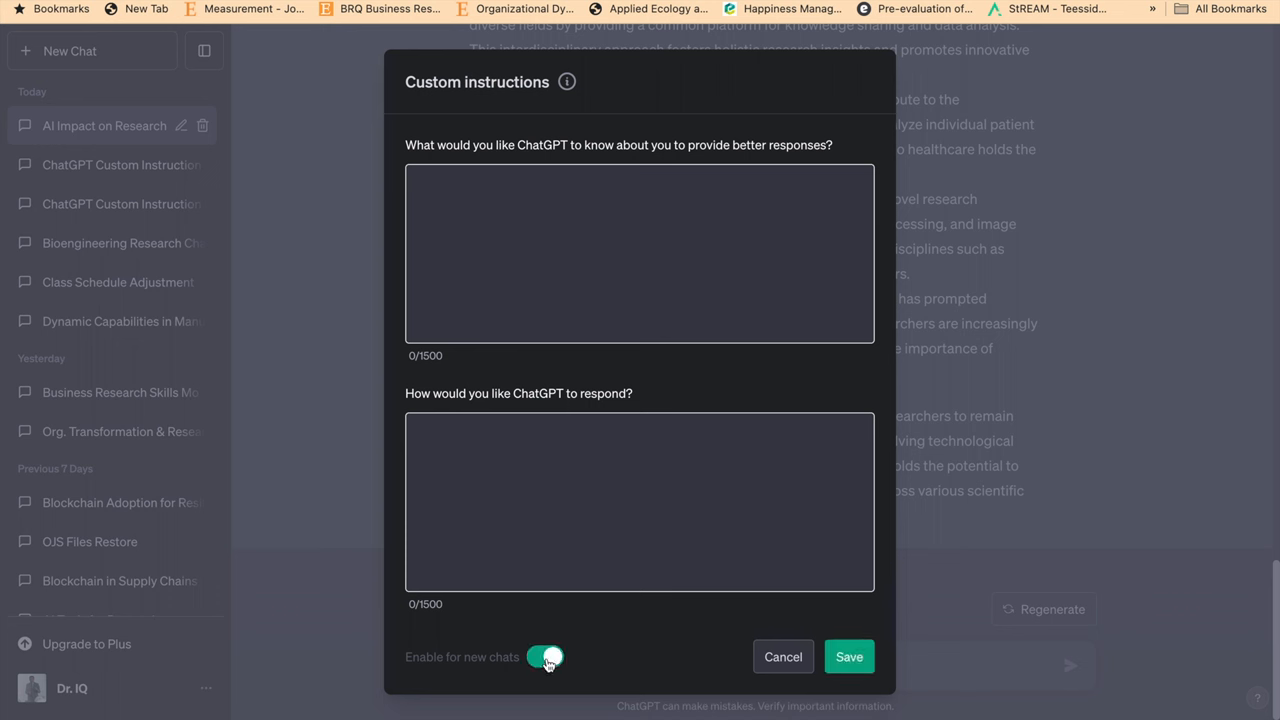
left_click(537, 253)
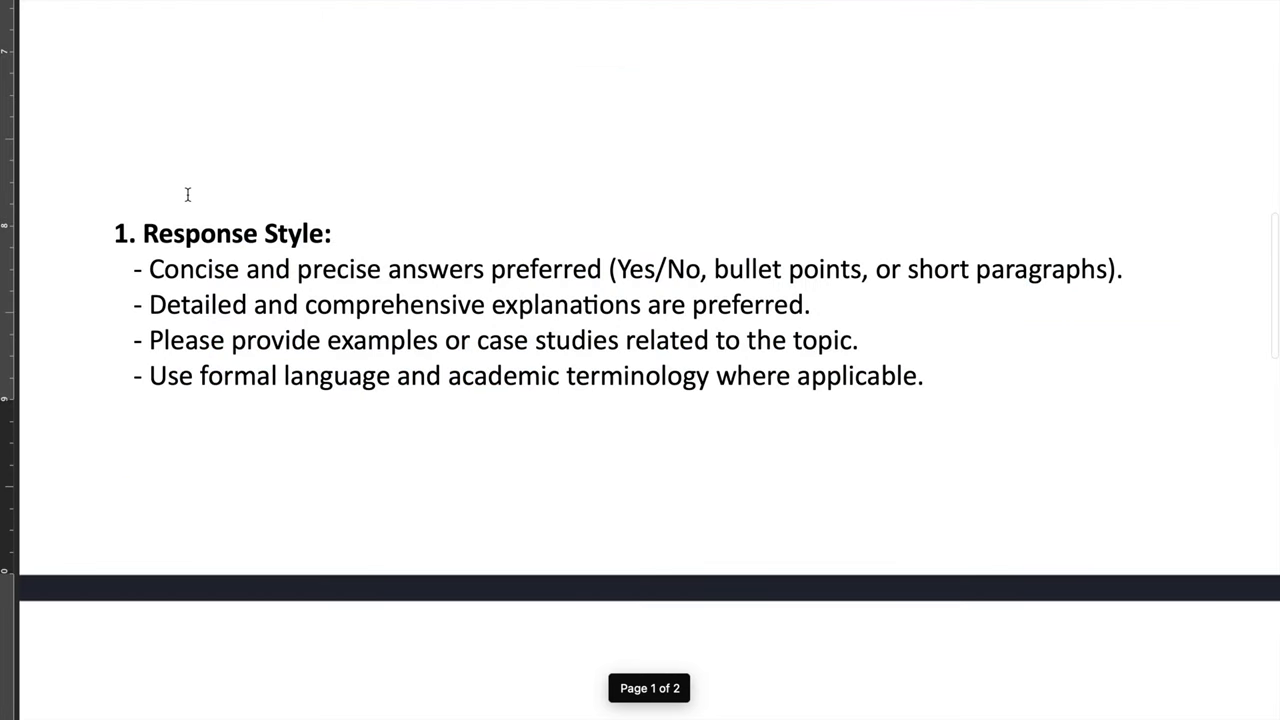
scroll("down", 3)
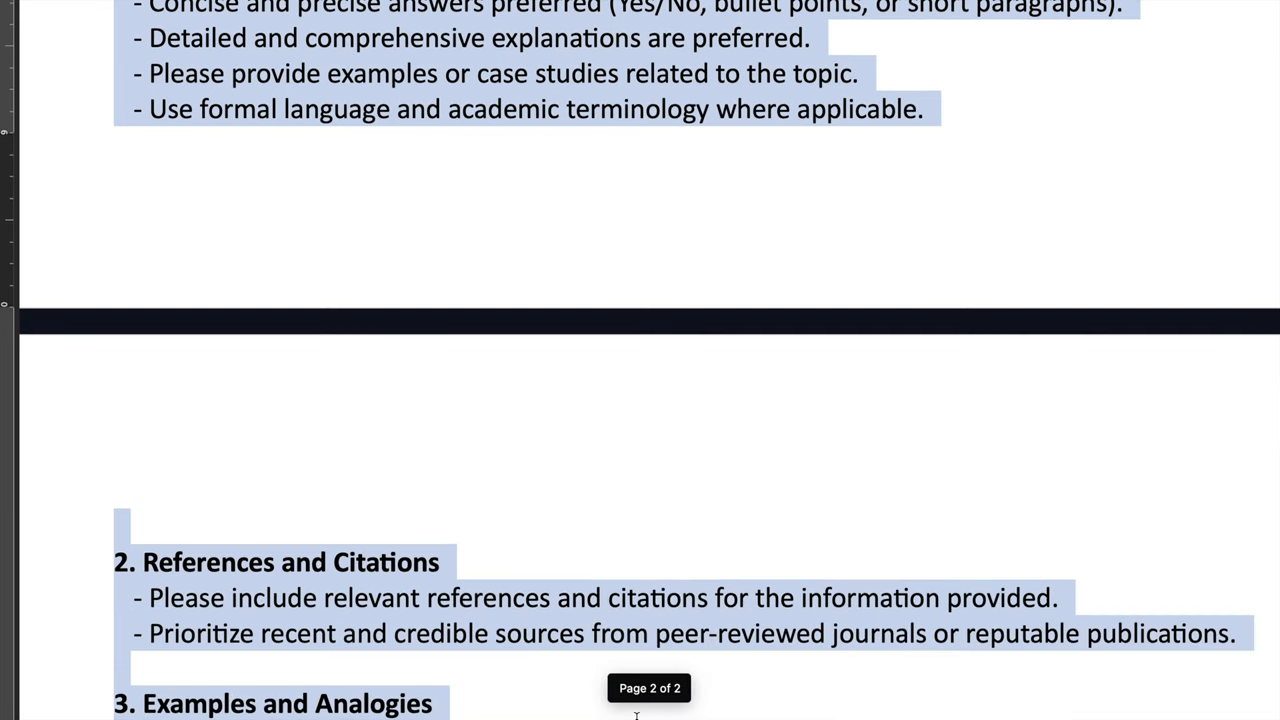
scroll("down", 3)
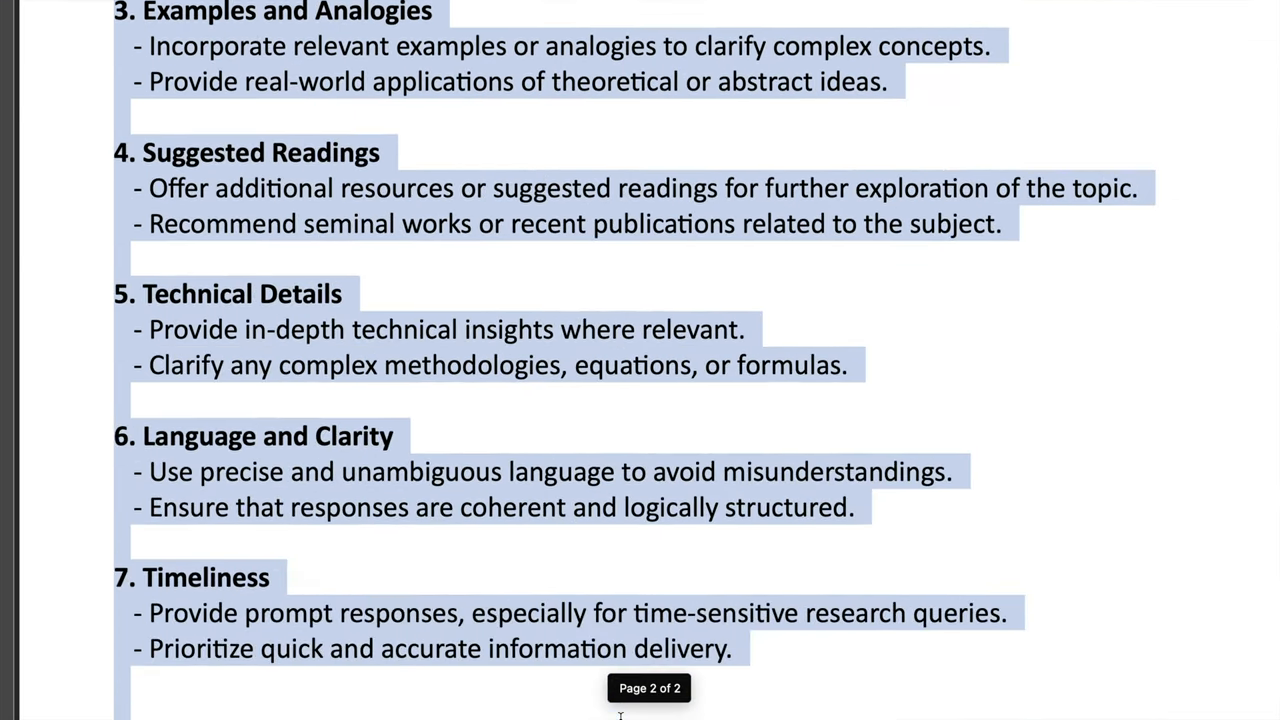
scroll("down", 3)
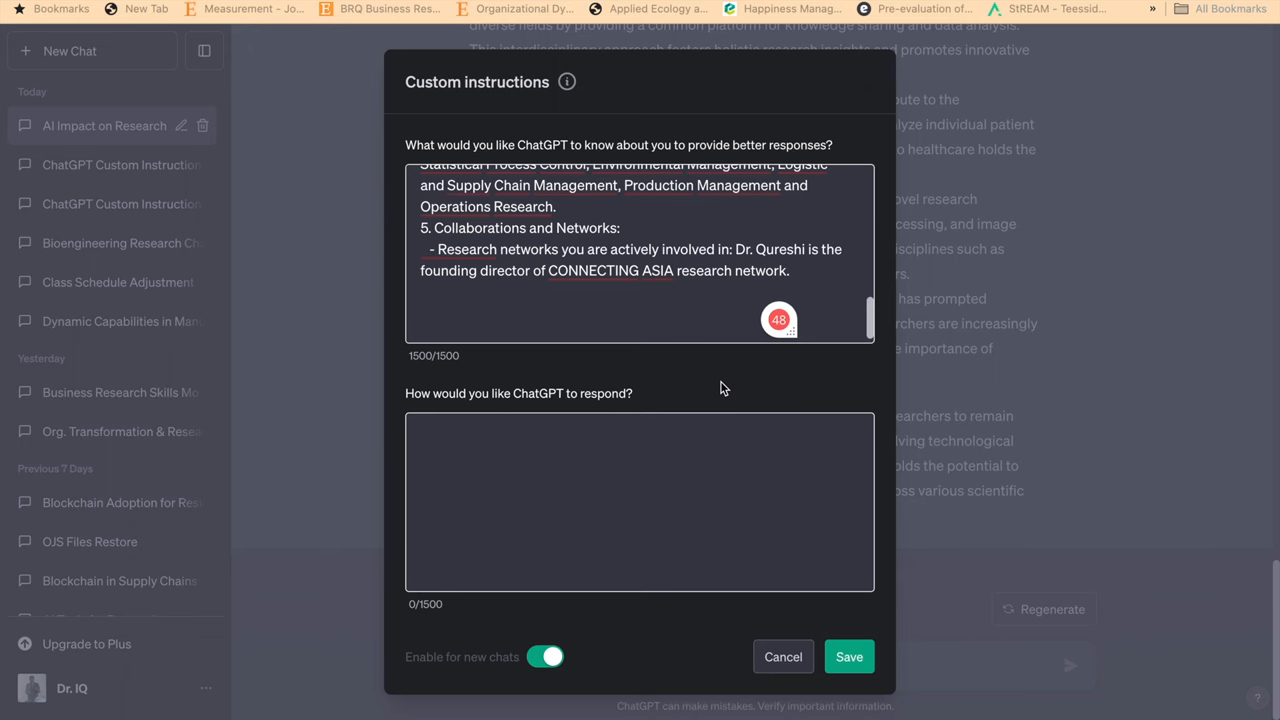
Add the response preferences to the second field and save the custom instructions
left_click(639, 500)
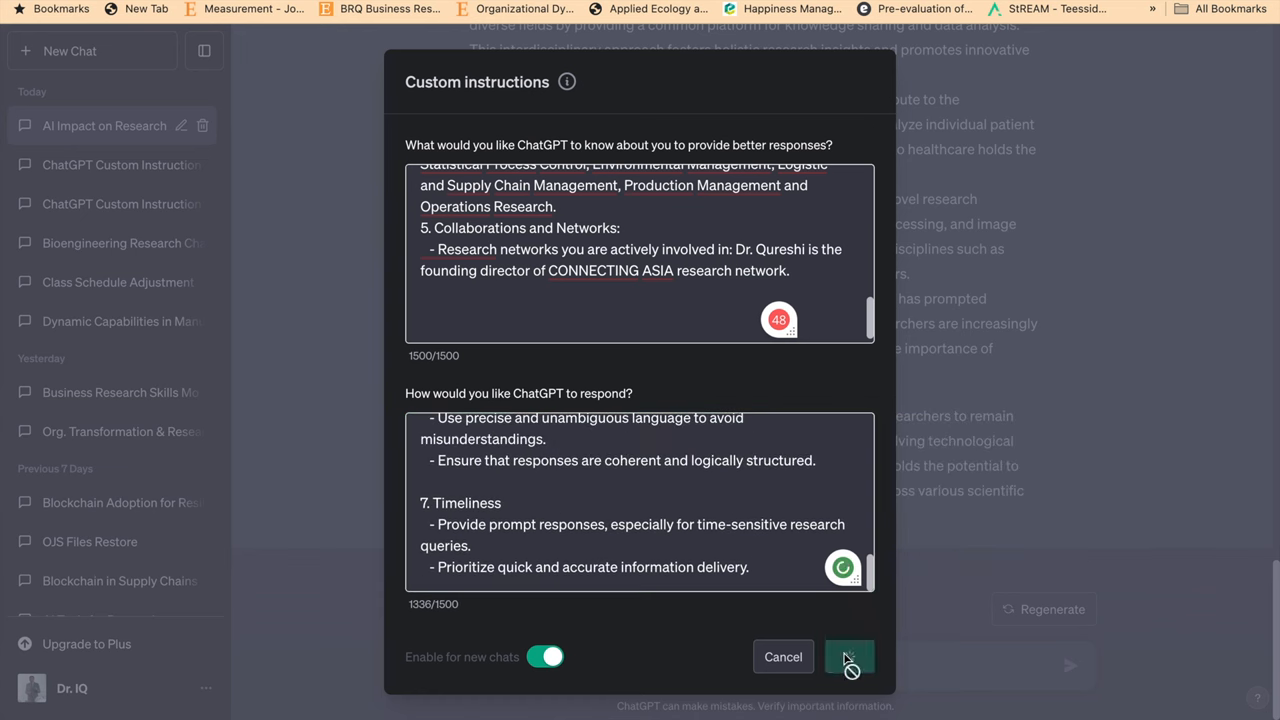
left_click(849, 656)
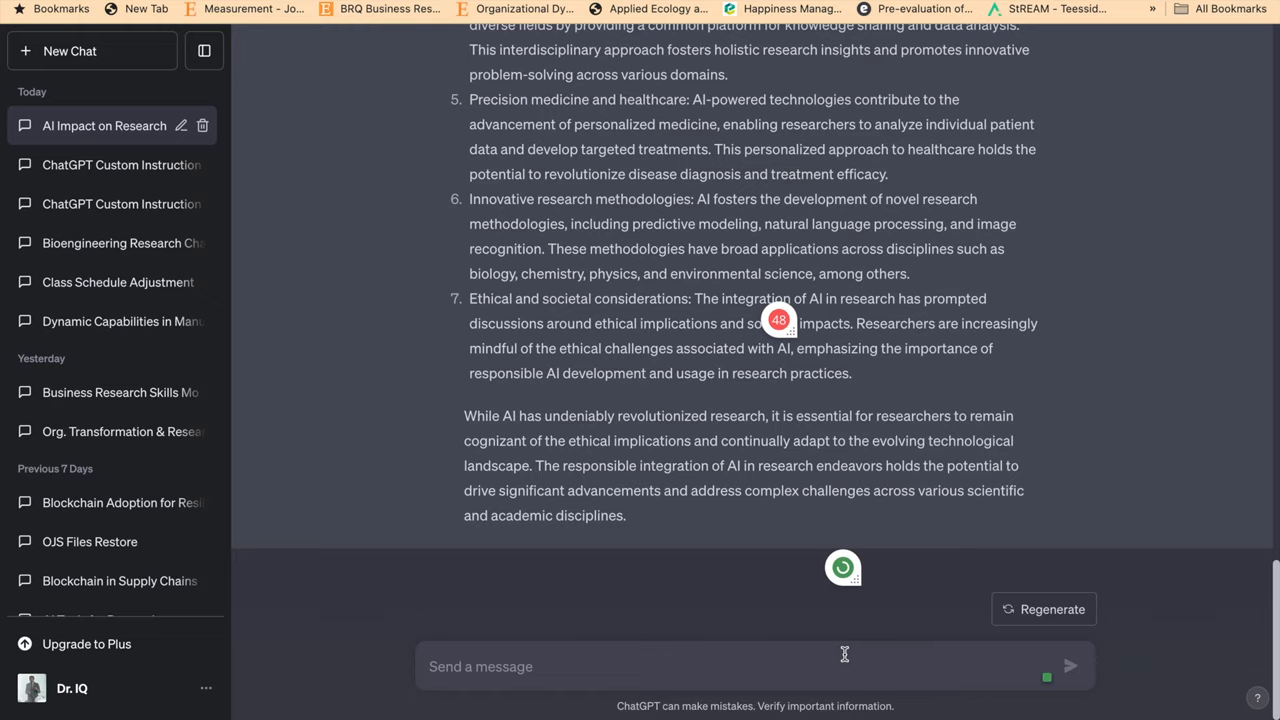
Scroll through the old conversation, then start a new chat
scroll("up", 3)
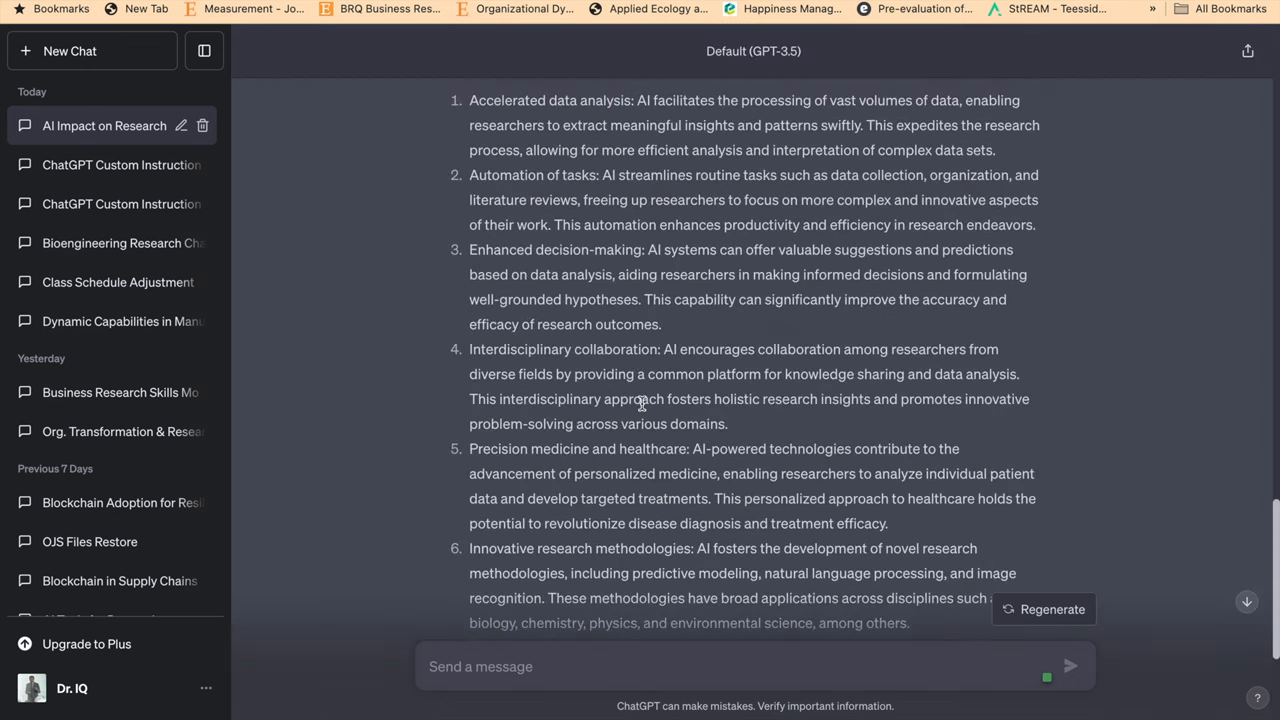
scroll("up", 3)
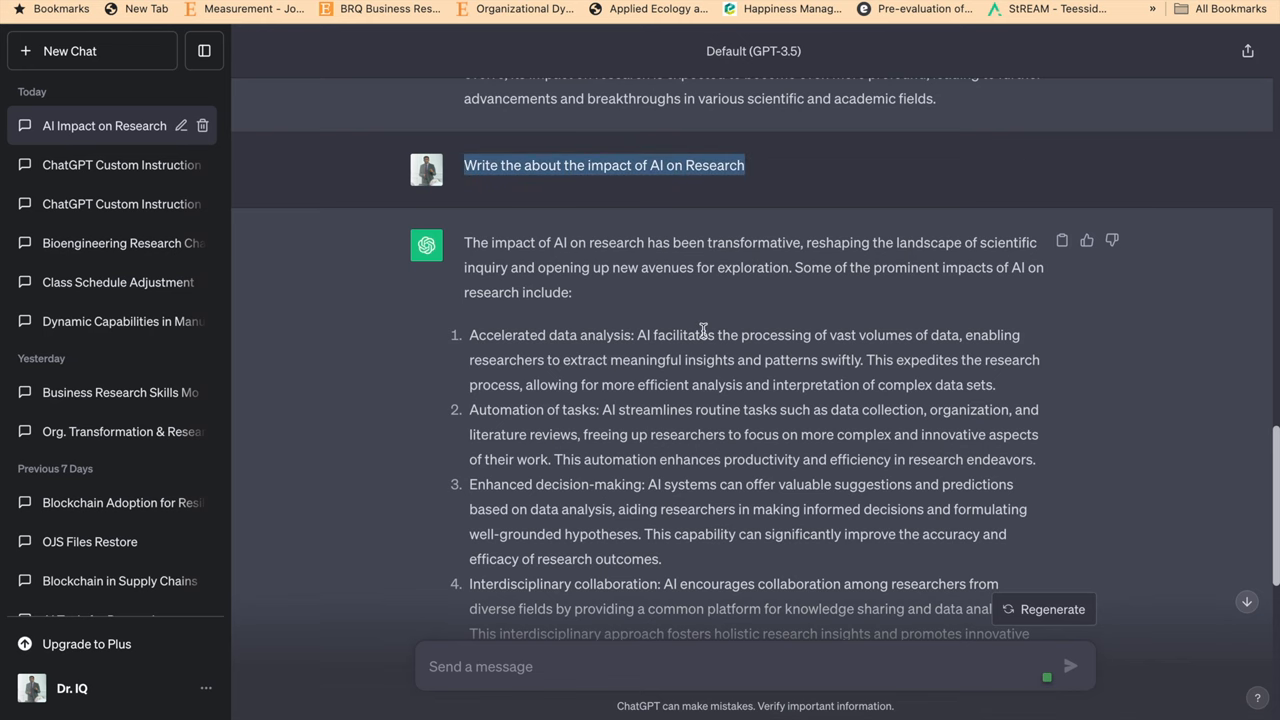
scroll("down", 3)
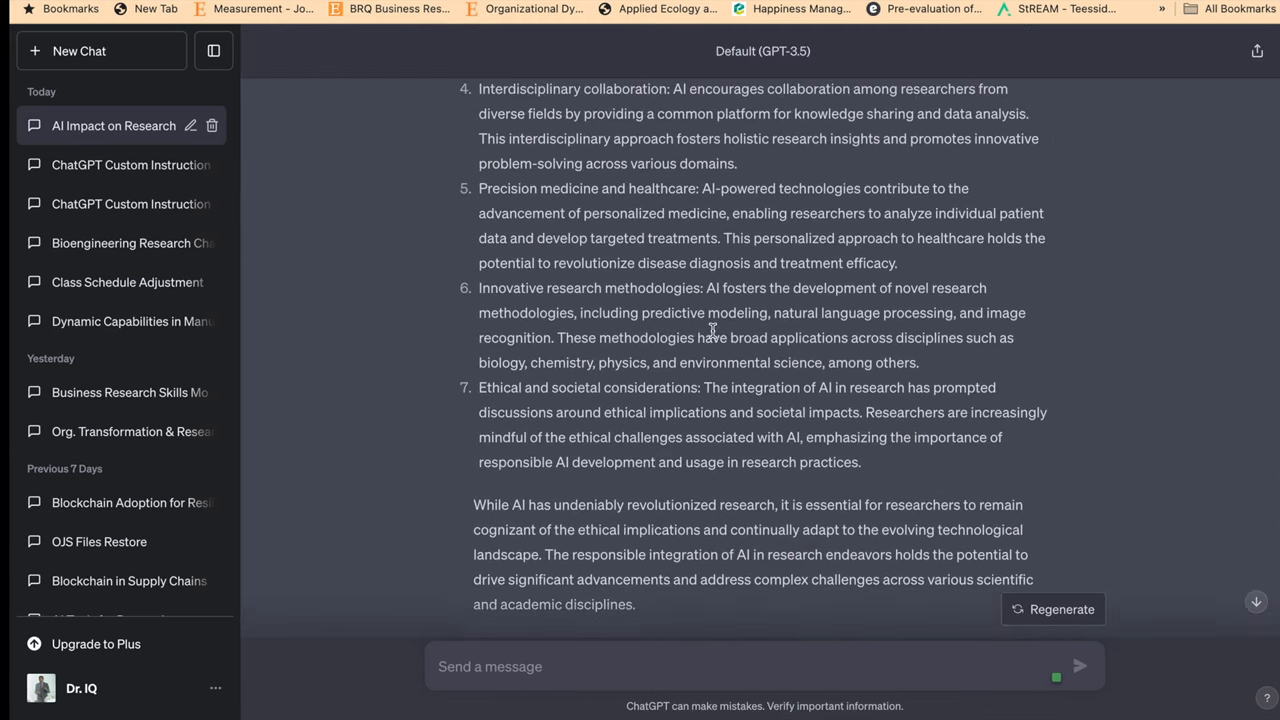
scroll("up", 3)
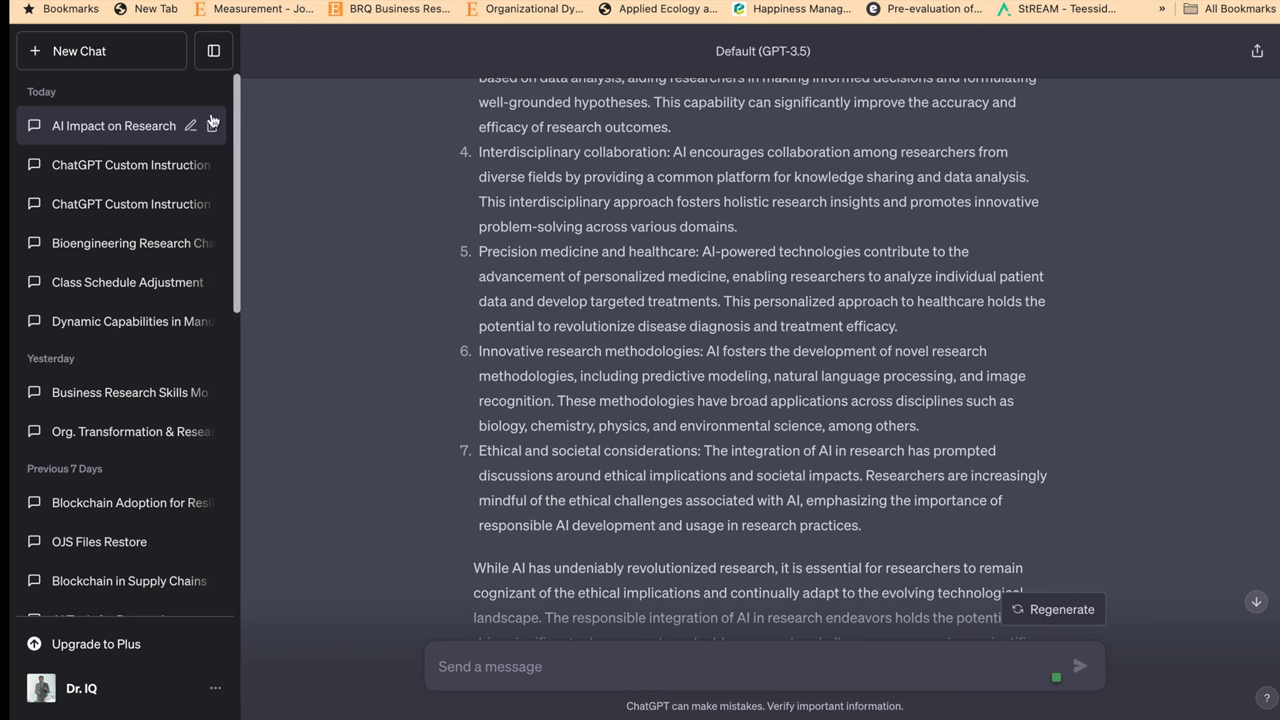
mouse_move(170, 54)
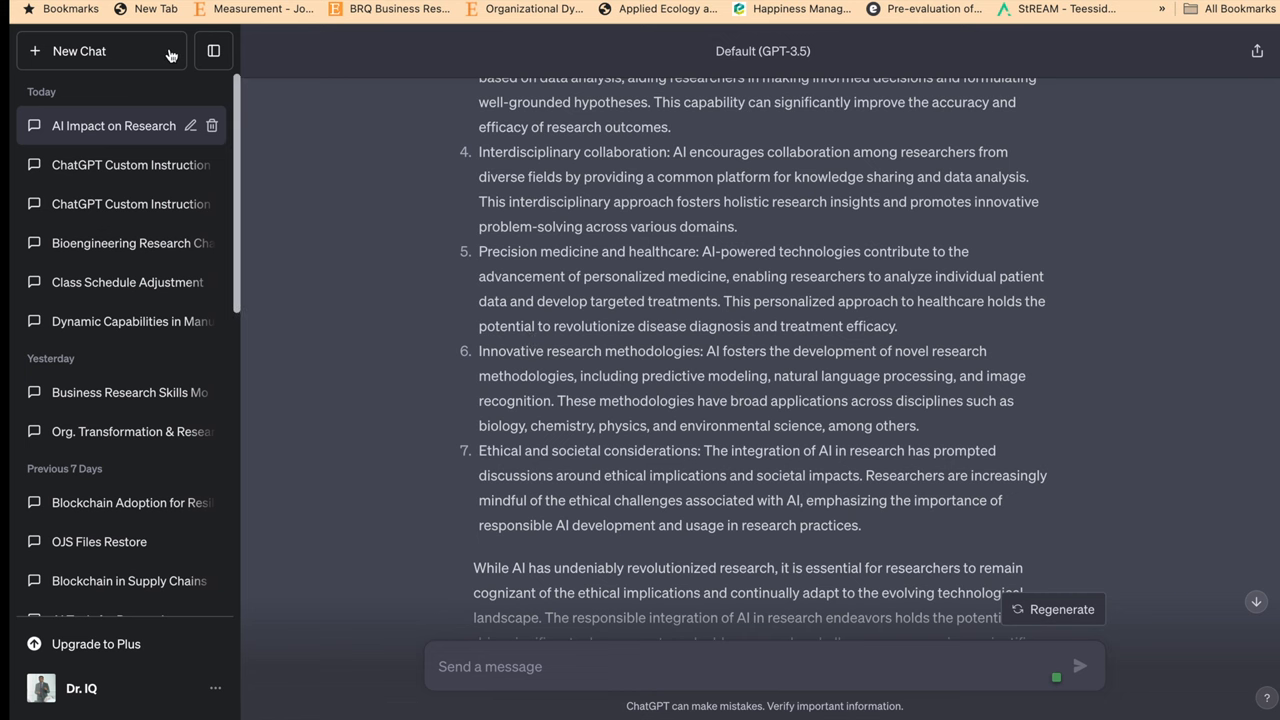
scroll("down", 3)
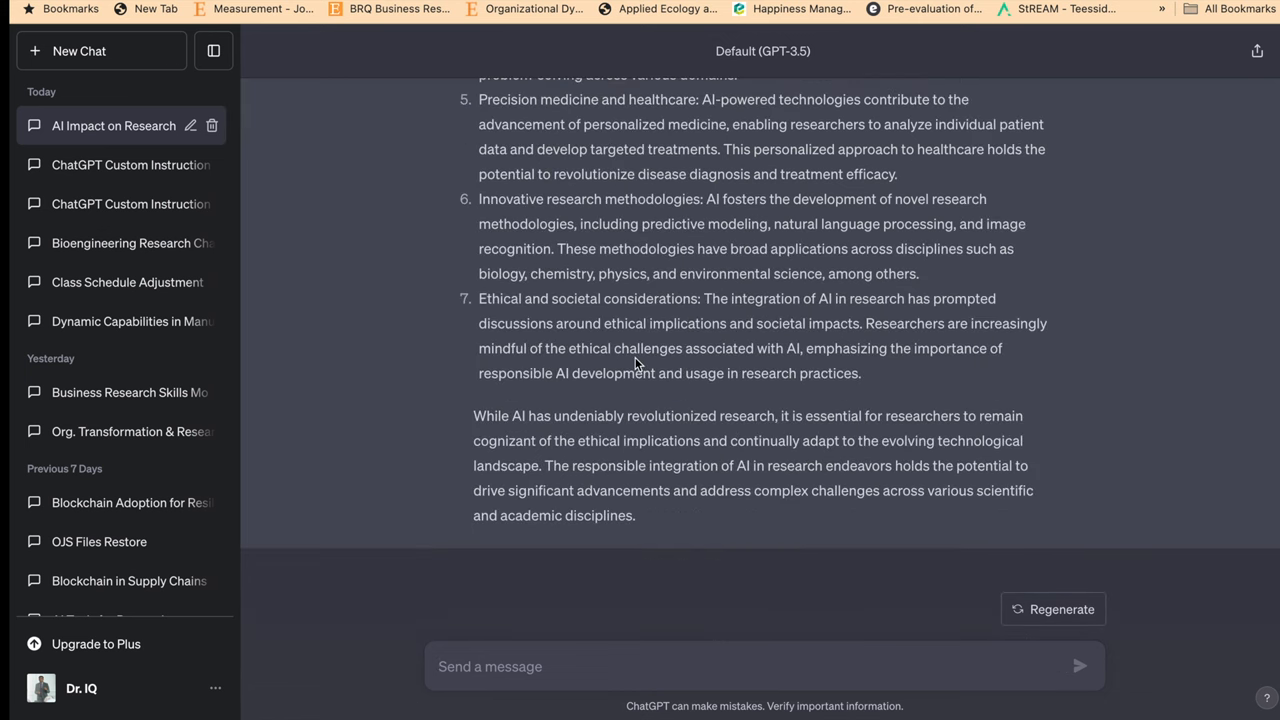
left_click(79, 51)
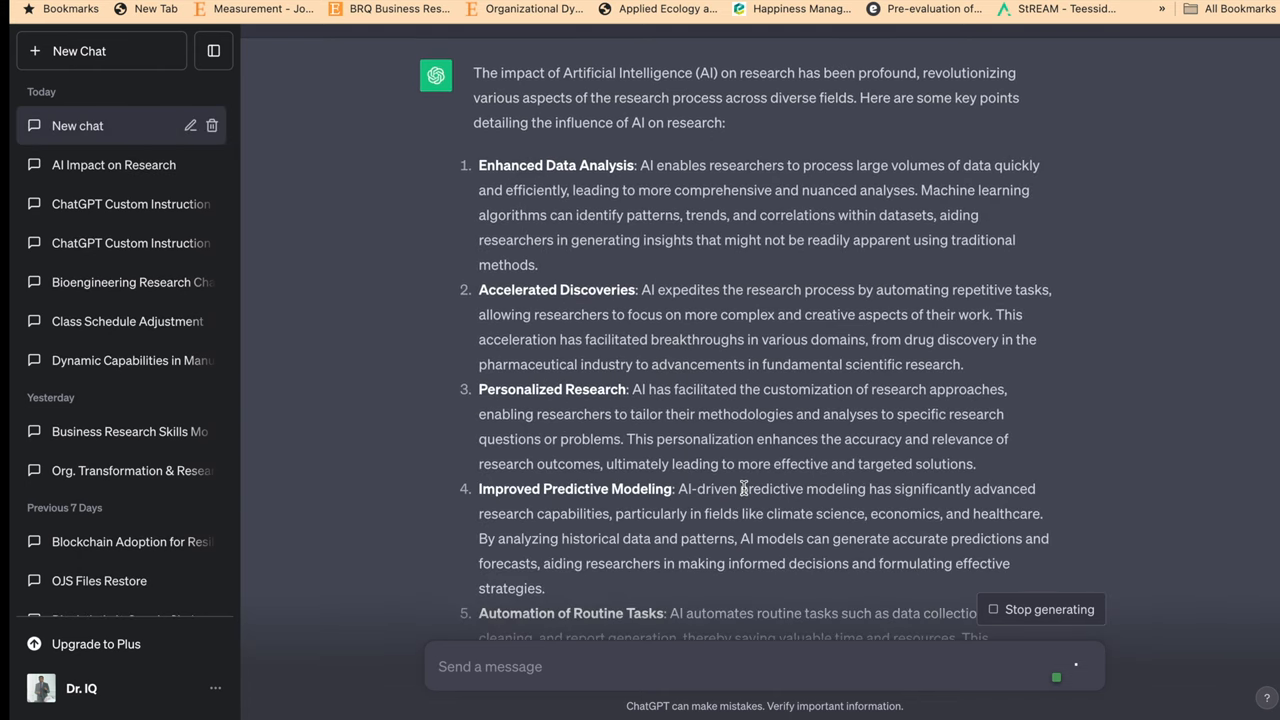
Scroll the AI-impact-on-research reply down to its three recommended seminal readings
scroll("down", 3)
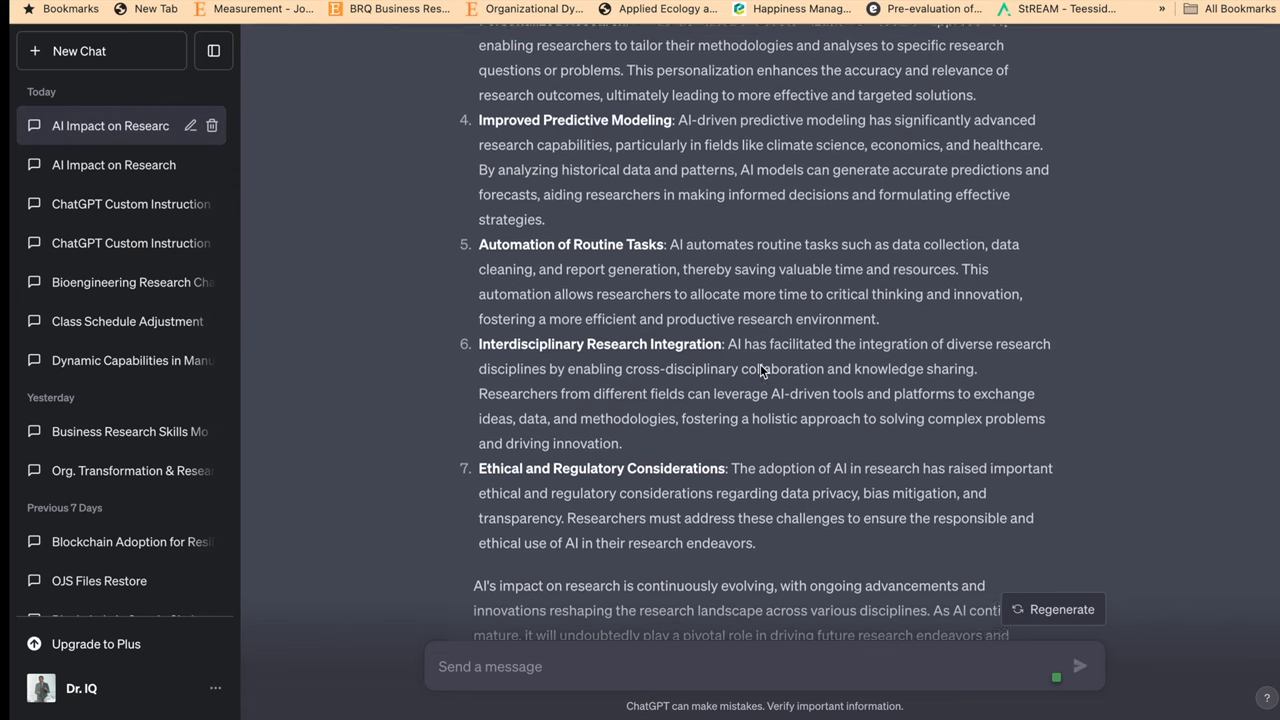
scroll("up", 3)
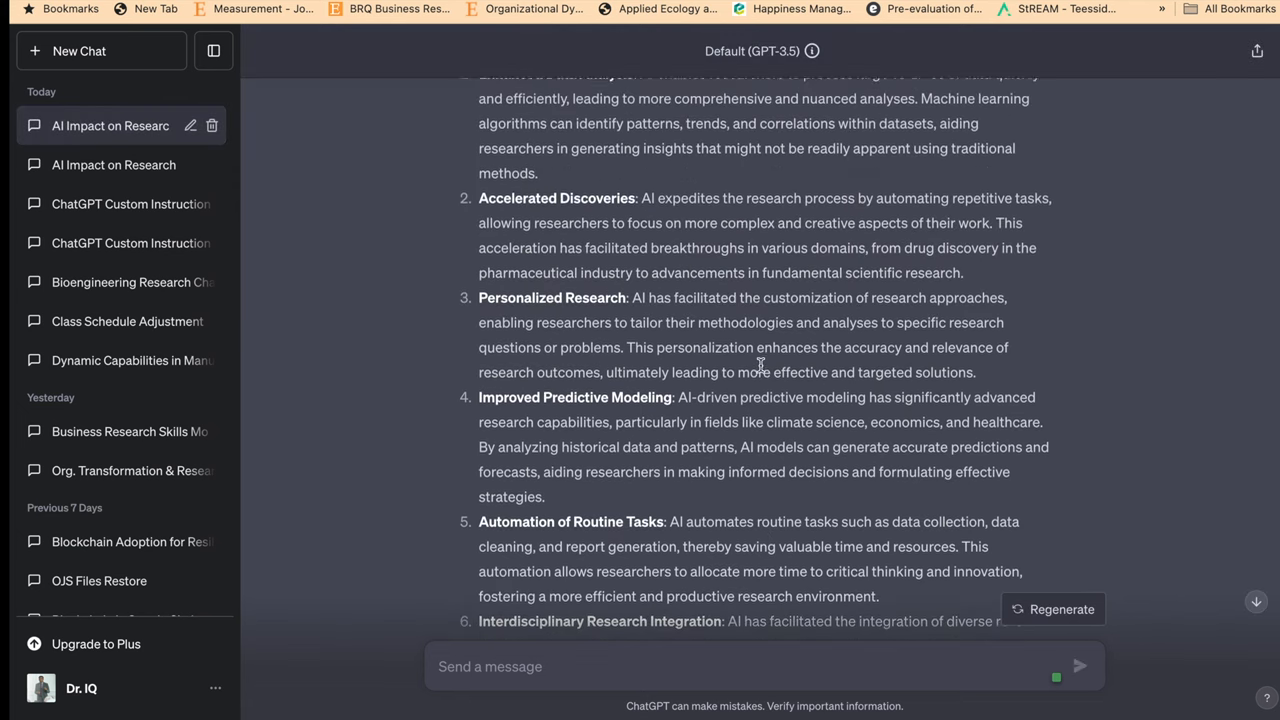
scroll("down", 3)
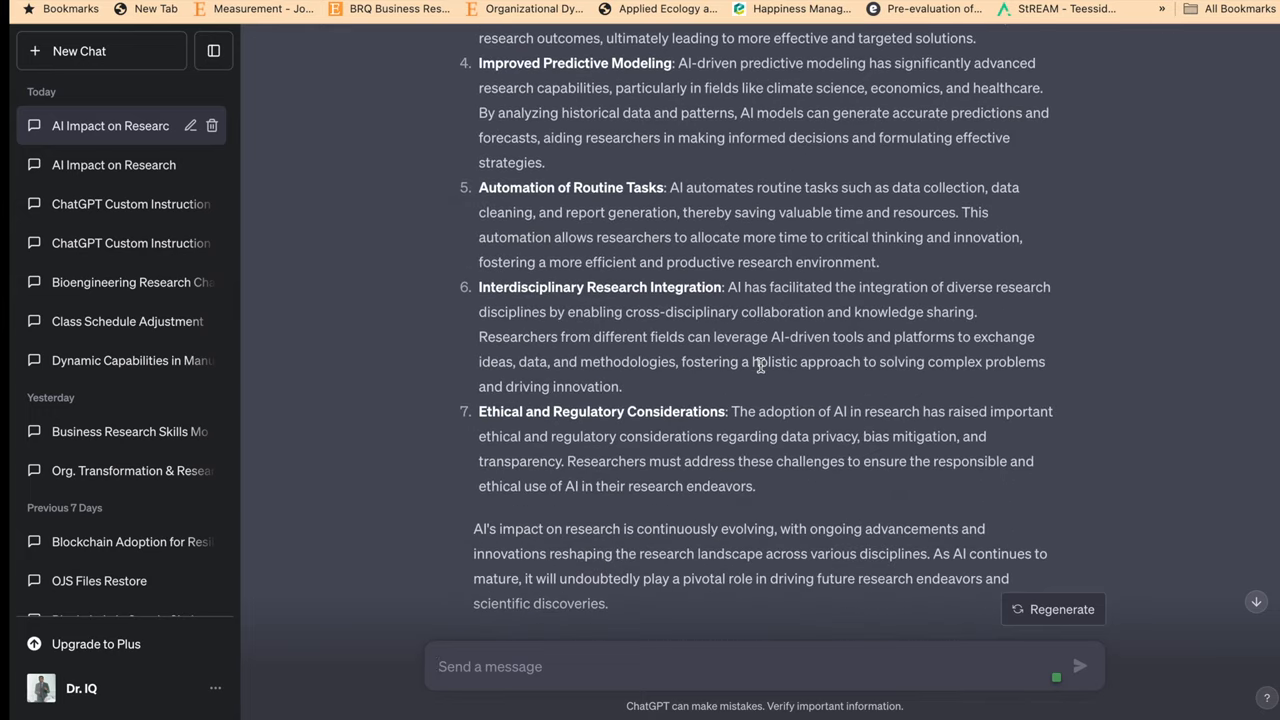
scroll("down", 3)
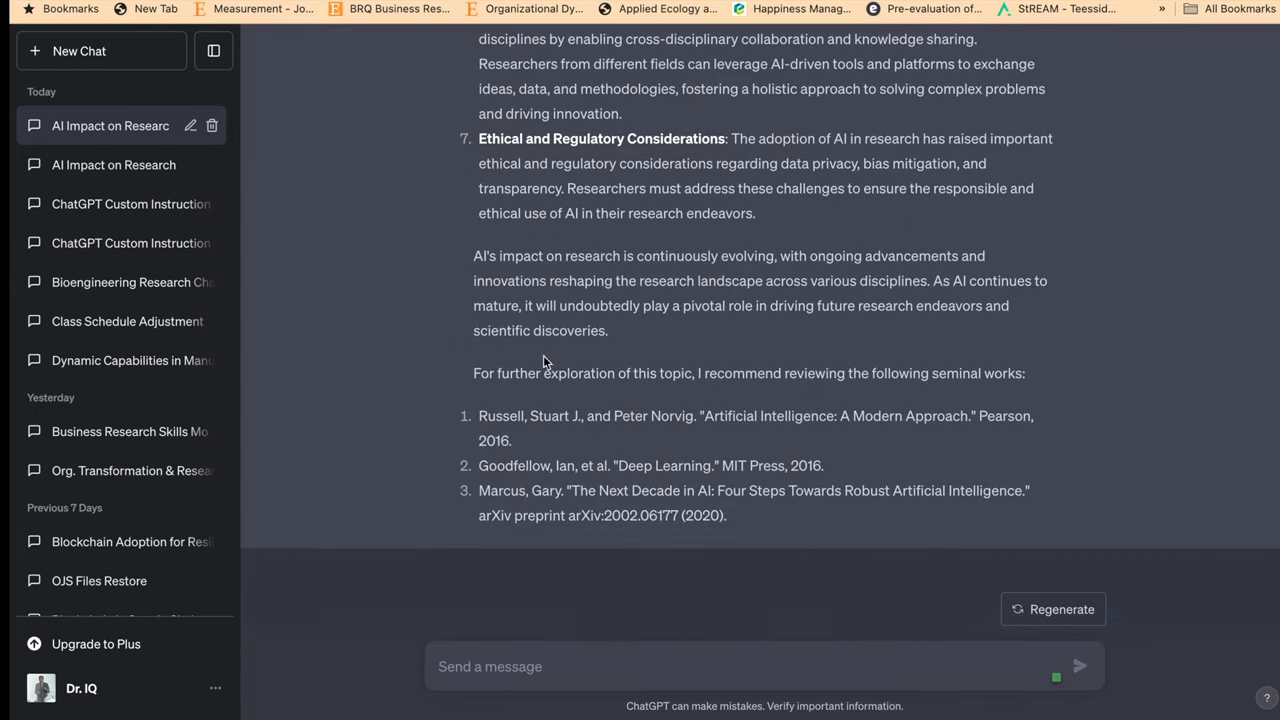